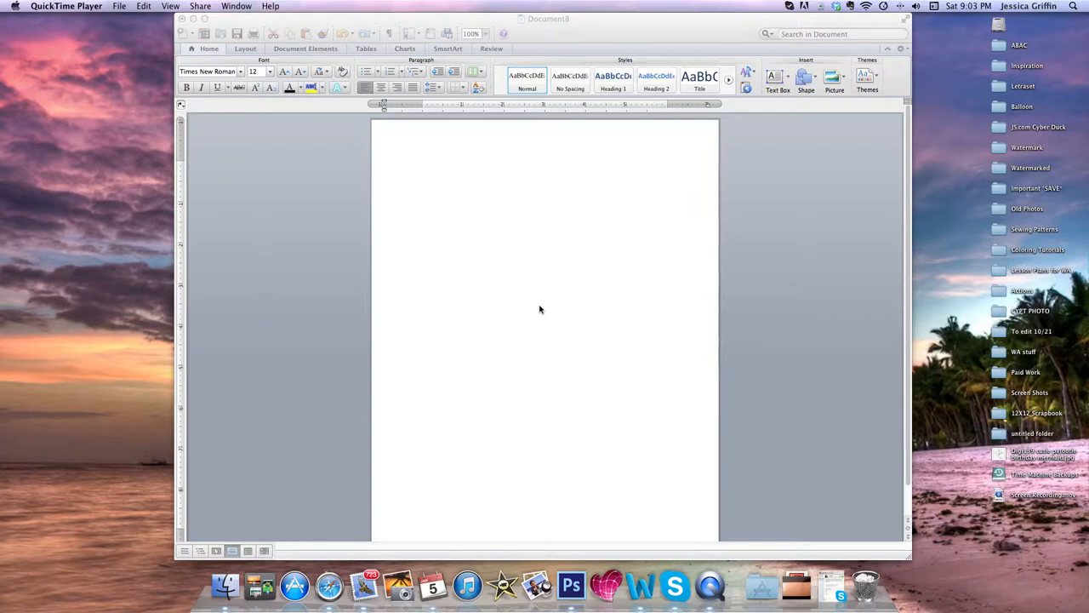
{"action": "mouse_move", "coordinate": [381, 111]}
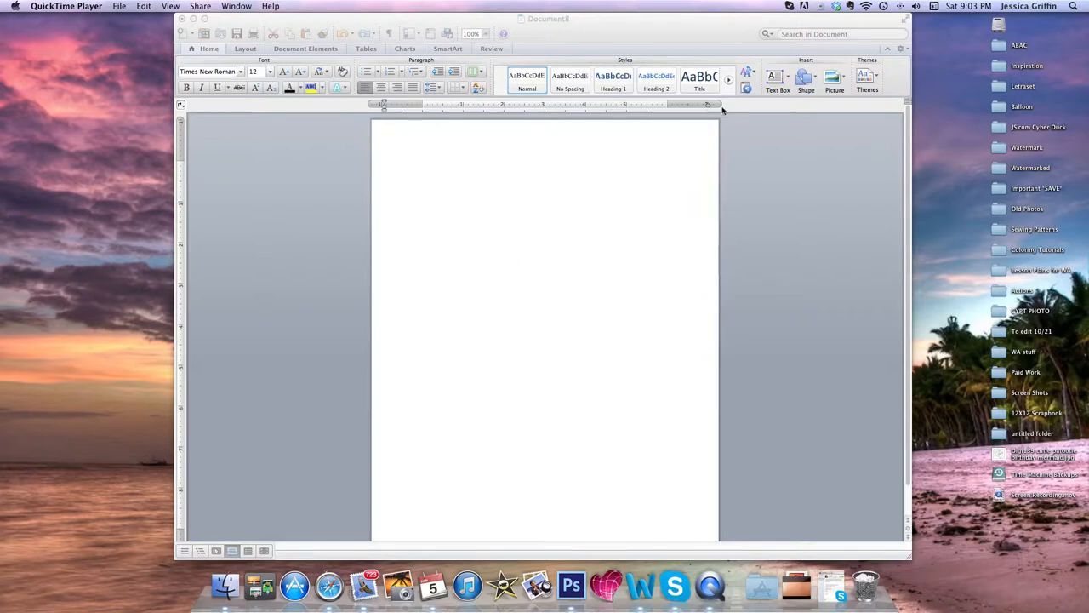
{"action": "mouse_move", "coordinate": [633, 149]}
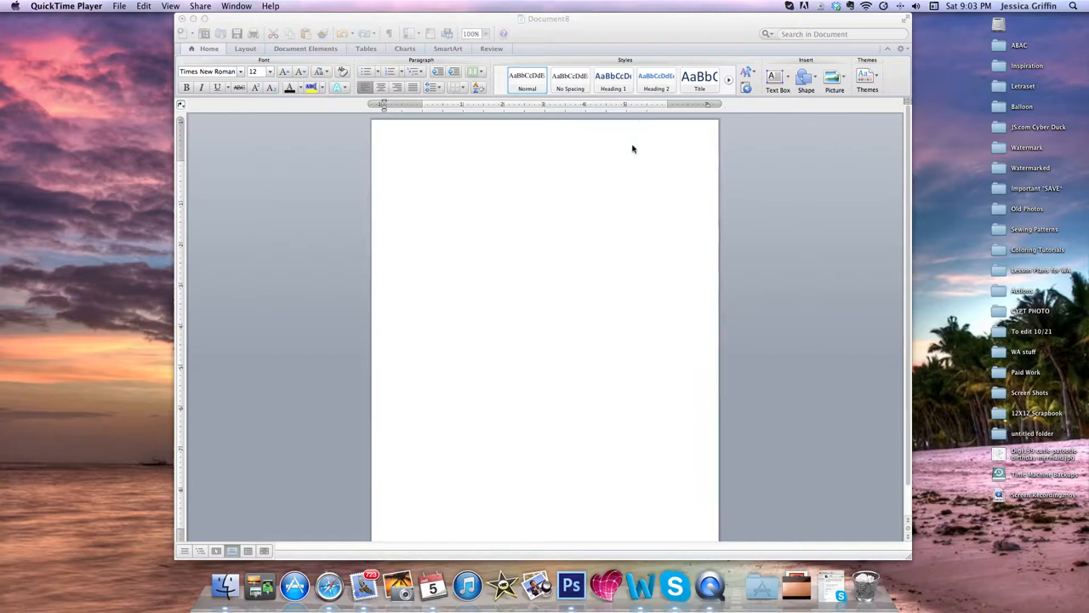
{"action": "mouse_move", "coordinate": [632, 226]}
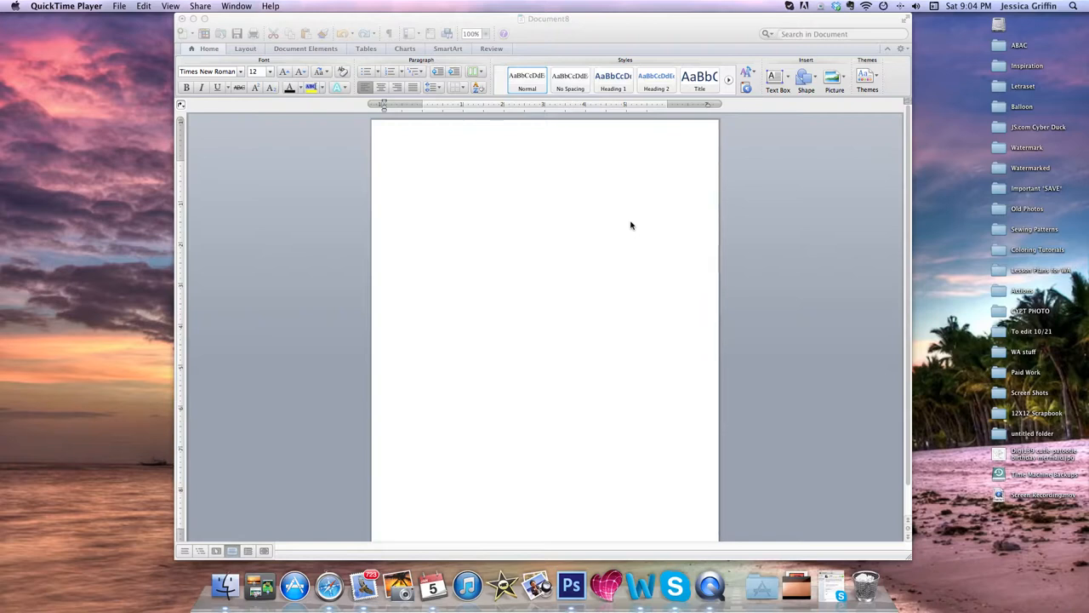
{"action": "mouse_move", "coordinate": [630, 230]}
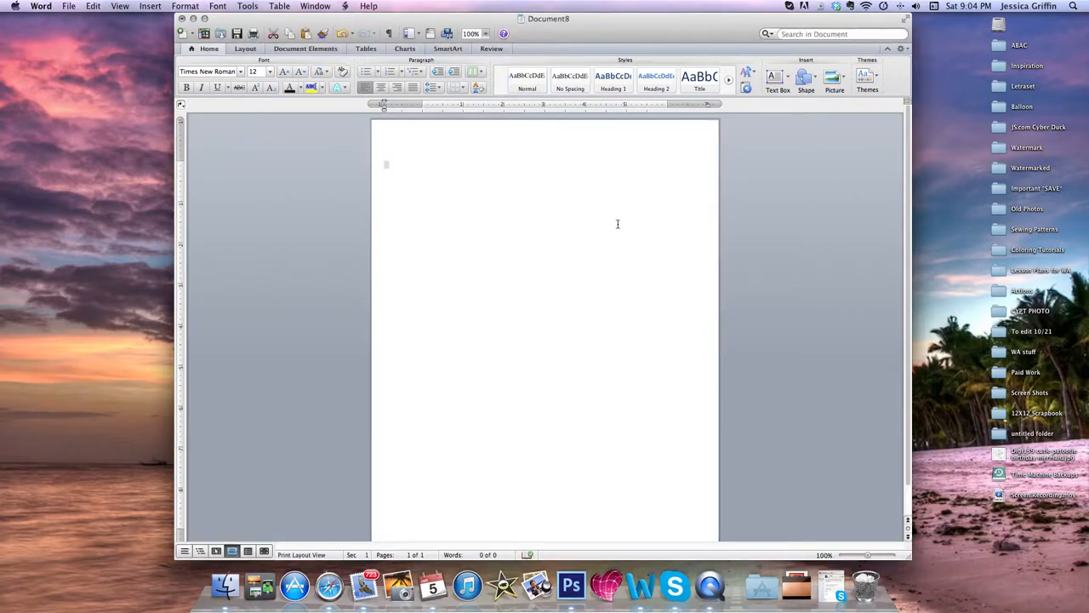
{"action": "mouse_move", "coordinate": [373, 123]}
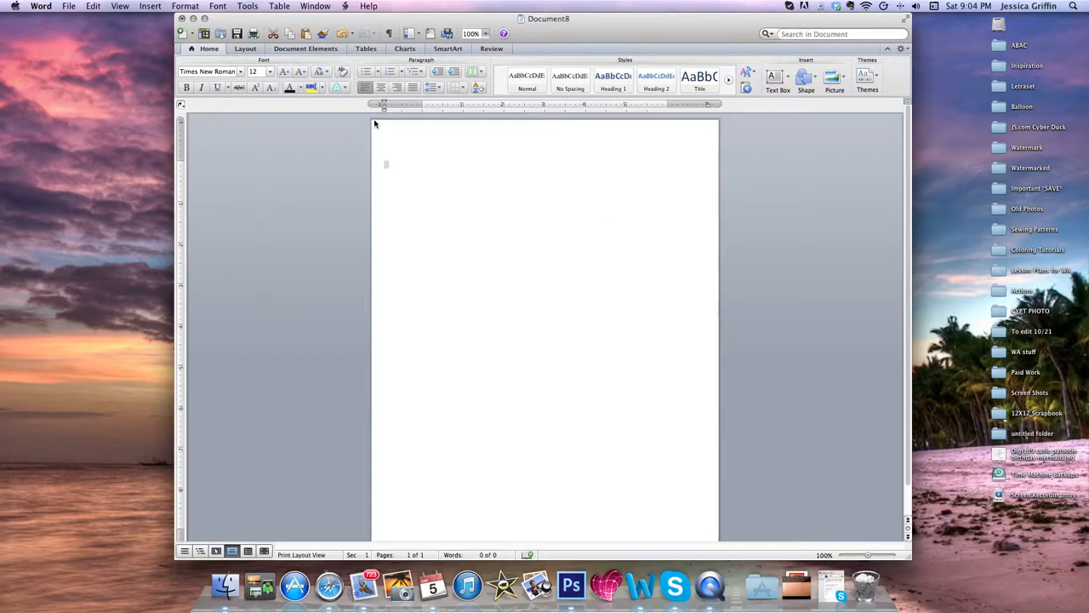
Step: Insert the birthday mermaid JPG from the Desktop onto the blank page
{"action": "left_click", "coordinate": [150, 6]}
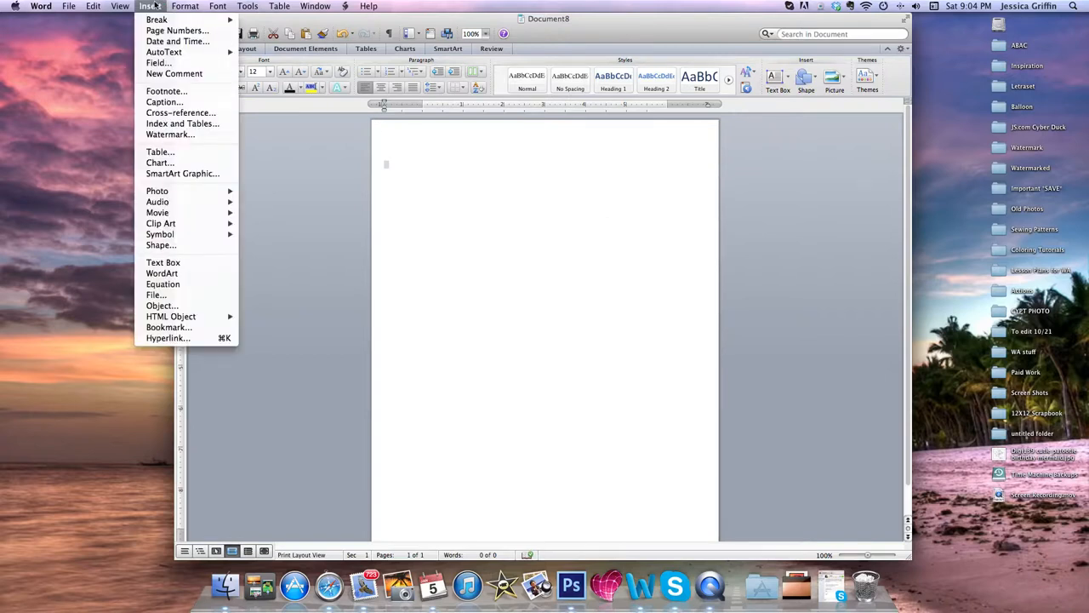
{"action": "mouse_move", "coordinate": [157, 191]}
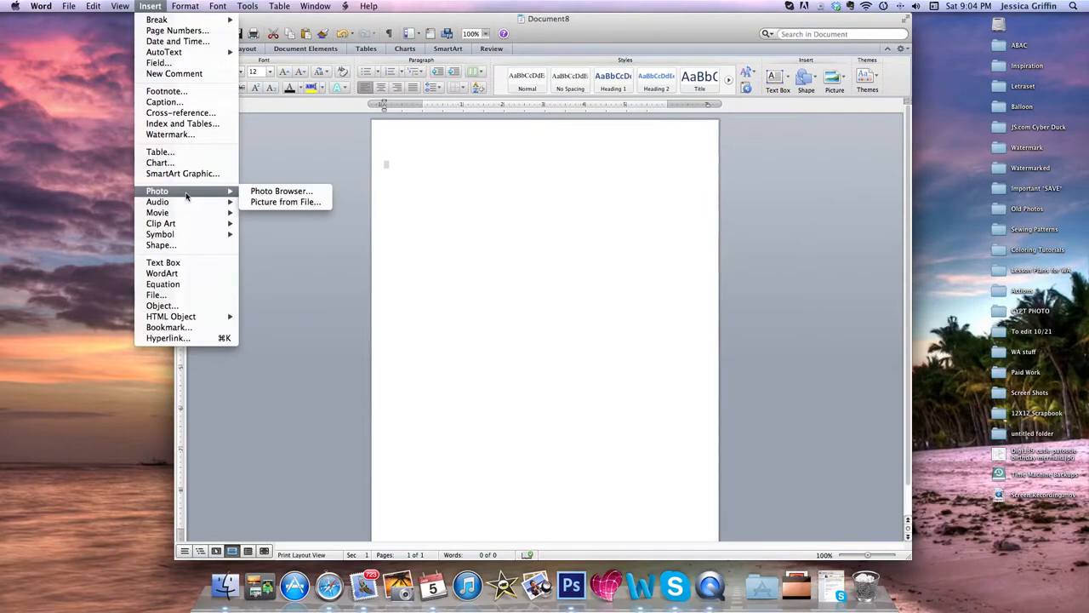
{"action": "mouse_move", "coordinate": [285, 202]}
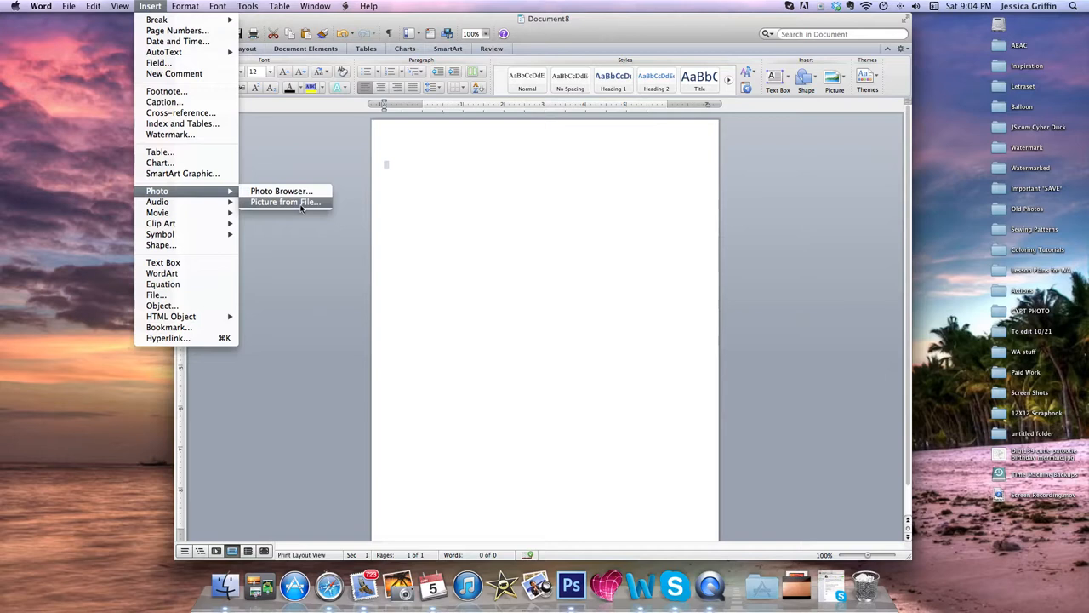
{"action": "left_click", "coordinate": [285, 202]}
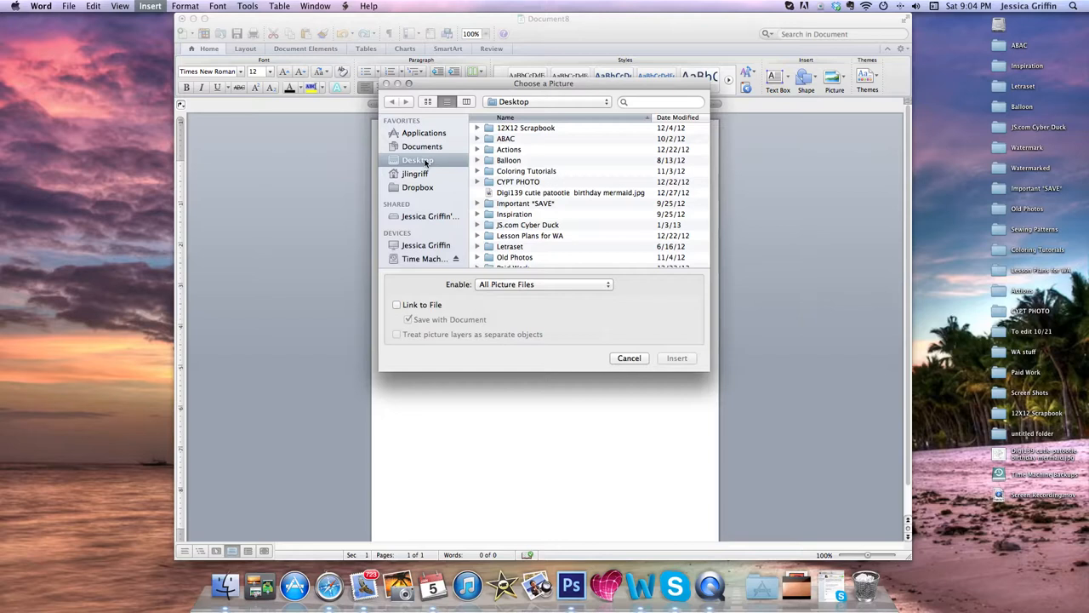
{"action": "mouse_move", "coordinate": [573, 196]}
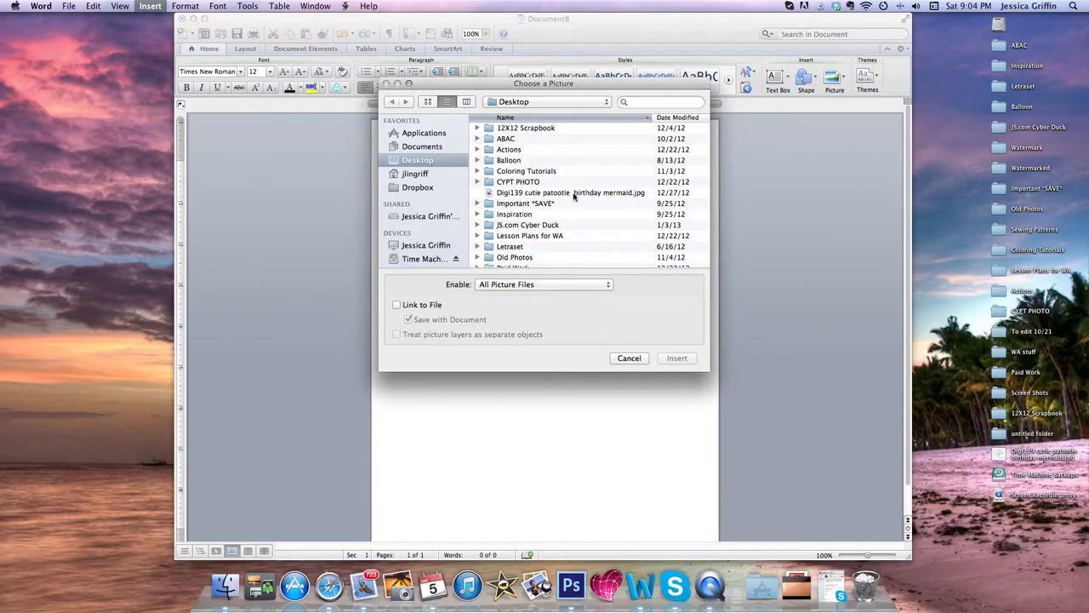
{"action": "left_click", "coordinate": [570, 192]}
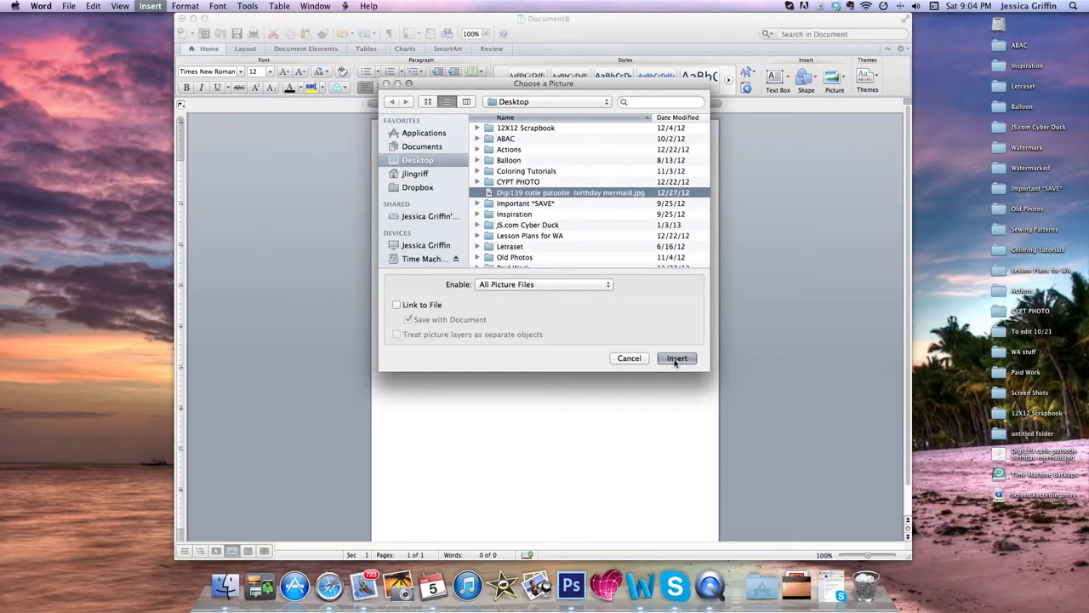
{"action": "left_click", "coordinate": [677, 357]}
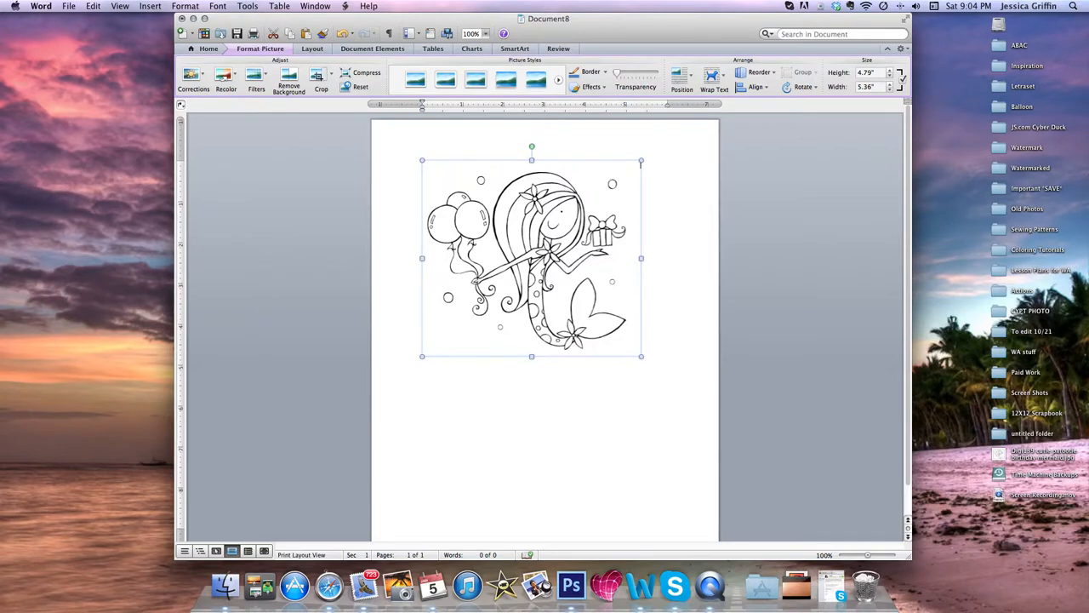
{"action": "mouse_move", "coordinate": [492, 343]}
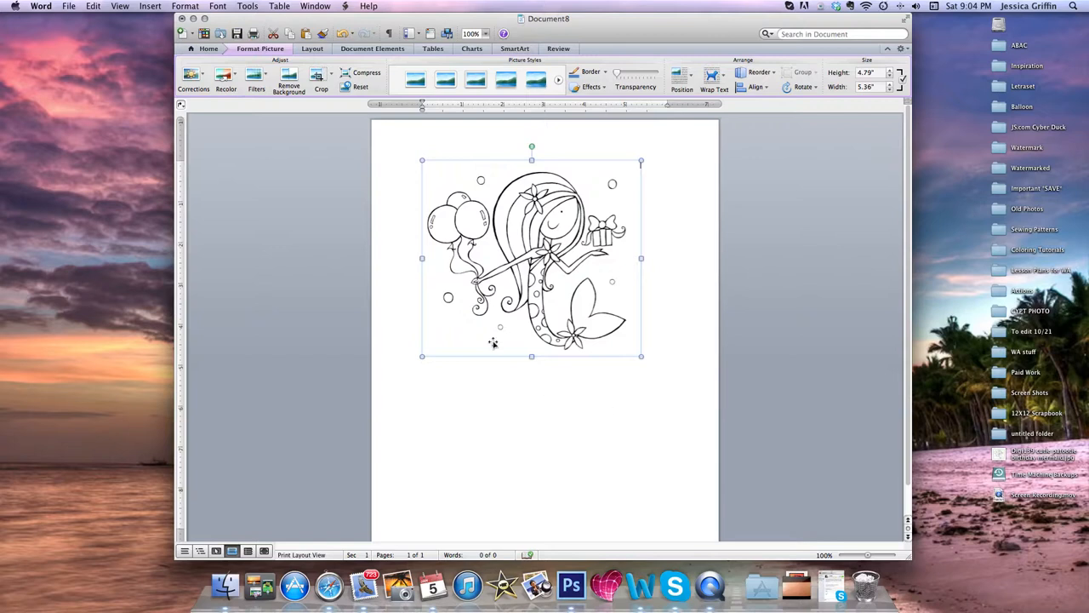
{"action": "mouse_move", "coordinate": [550, 172]}
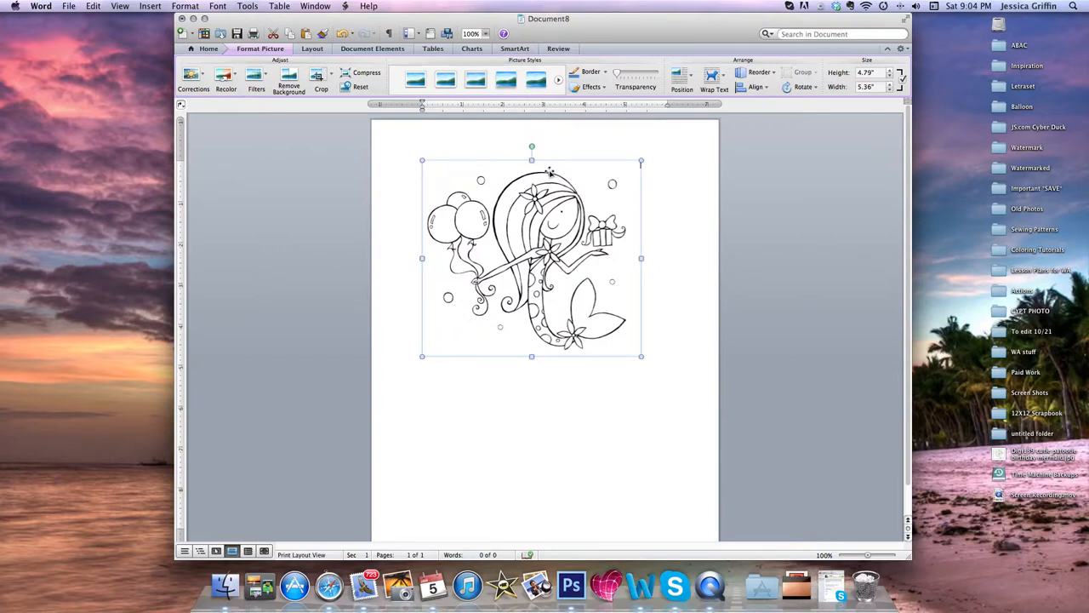
{"action": "mouse_move", "coordinate": [521, 161]}
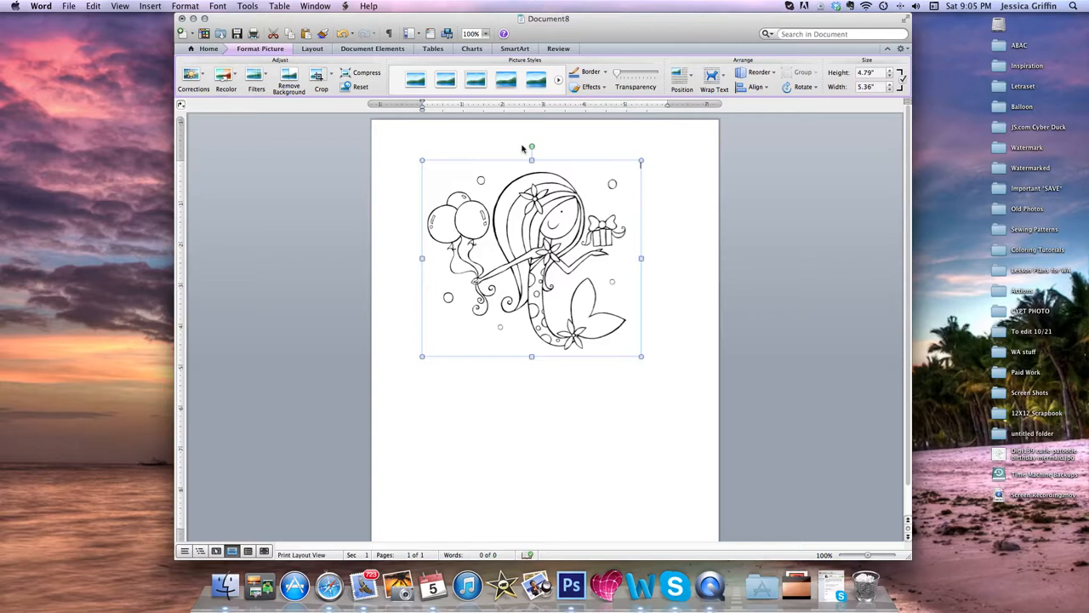
{"action": "mouse_move", "coordinate": [525, 145]}
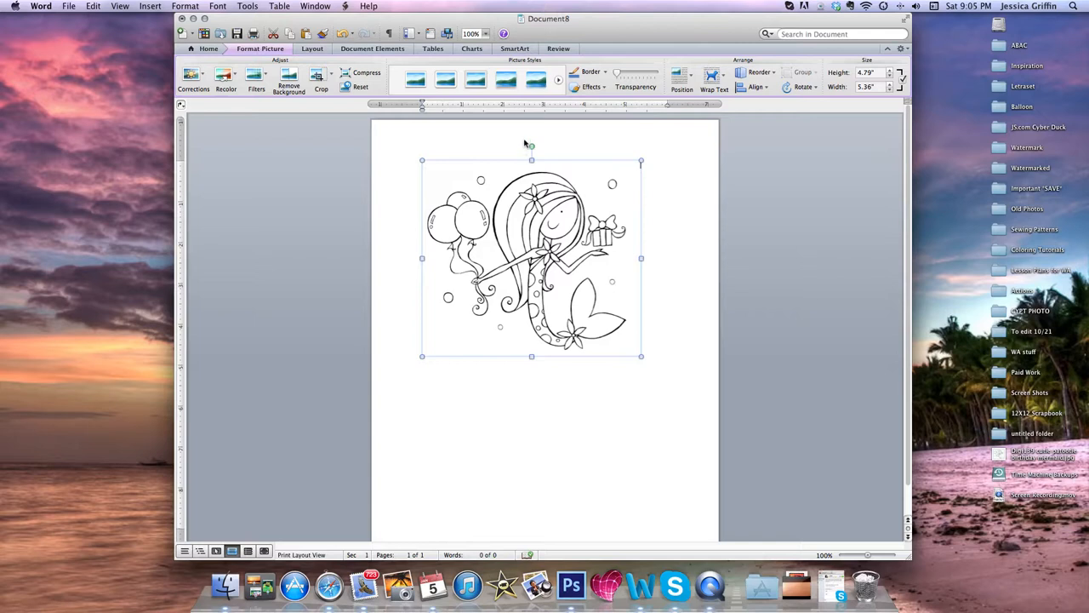
{"action": "mouse_move", "coordinate": [521, 143]}
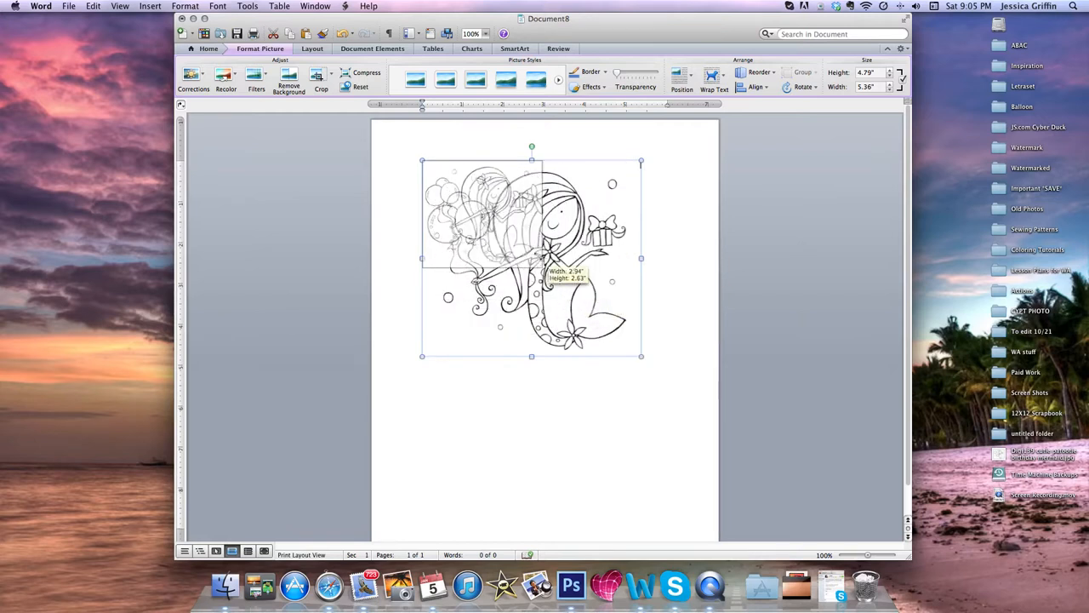
Step: Drag the mermaid picture's corner until it settles at about 2.4 inches wide
{"action": "left_click_drag", "start_coordinate": [642, 356], "coordinate": [532, 260]}
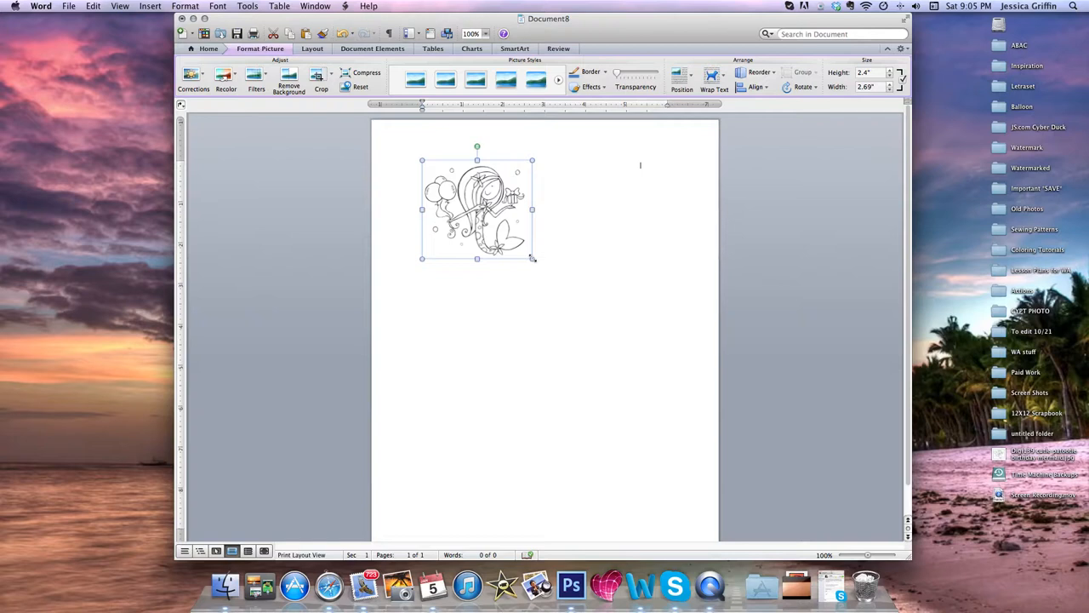
{"action": "left_click_drag", "start_coordinate": [532, 258], "coordinate": [536, 262]}
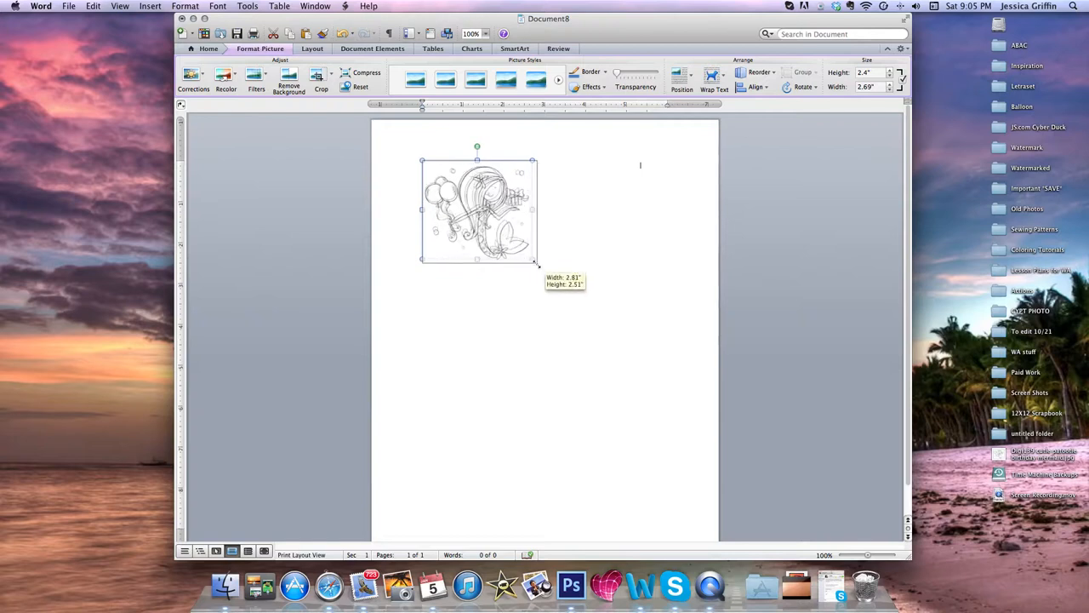
{"action": "left_click_drag", "start_coordinate": [536, 258], "coordinate": [526, 256]}
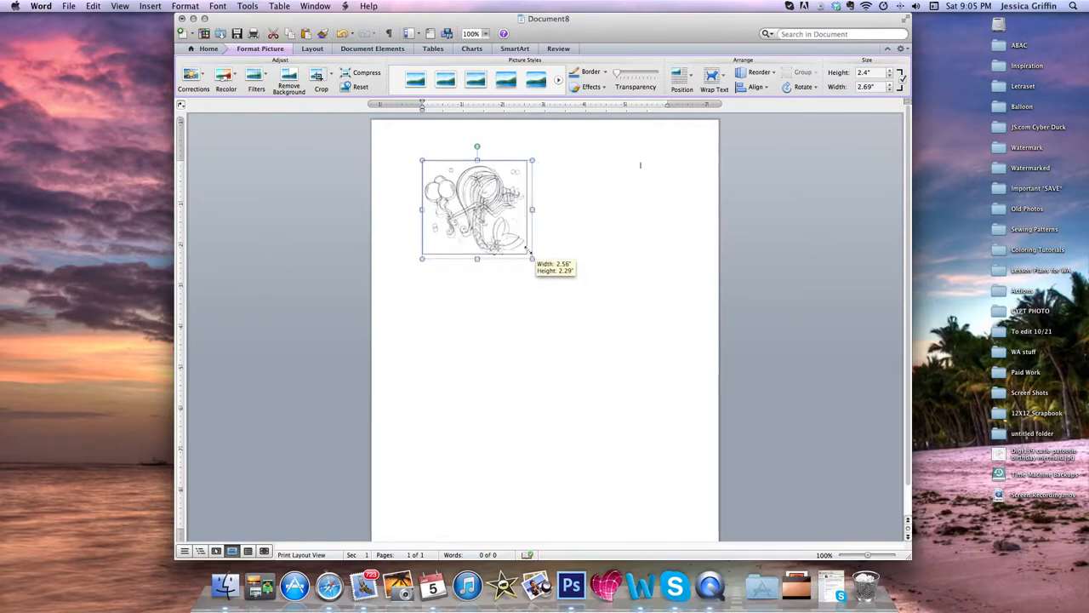
{"action": "left_click_drag", "start_coordinate": [532, 258], "coordinate": [522, 247]}
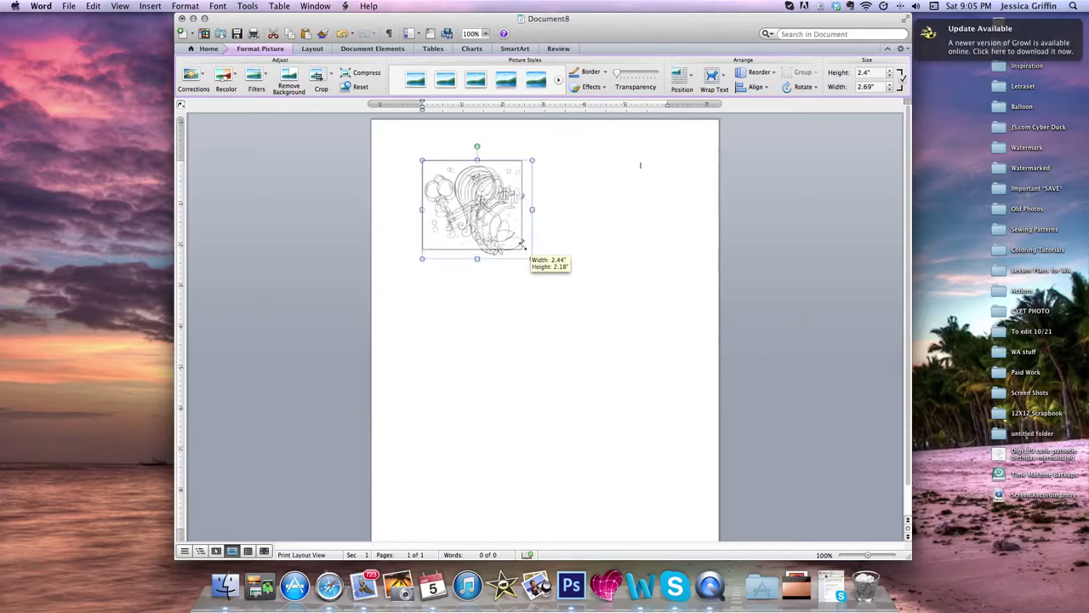
{"action": "left_click_drag", "start_coordinate": [533, 259], "coordinate": [521, 249]}
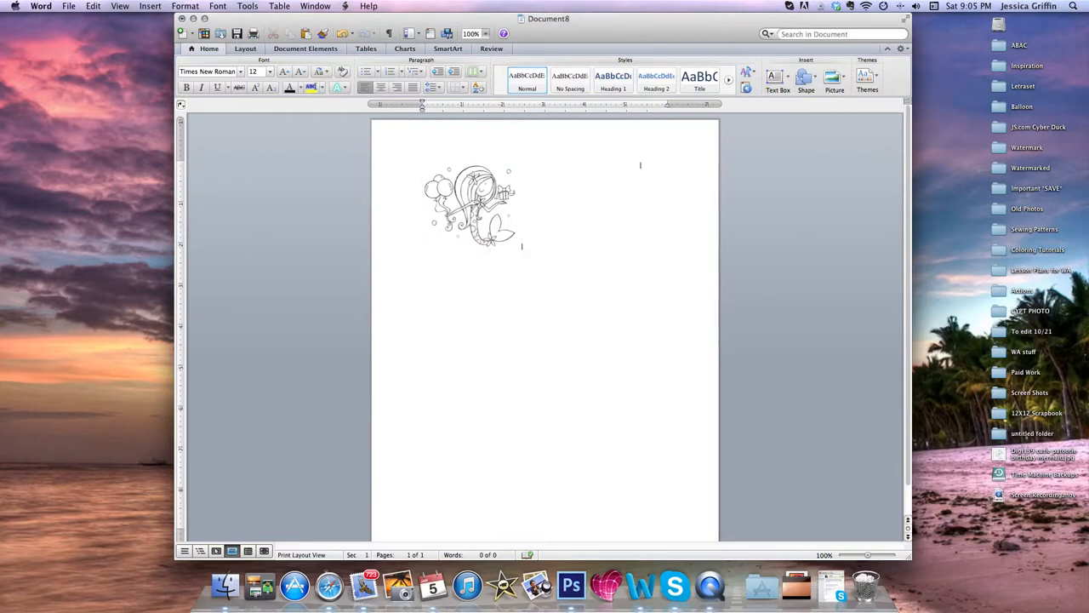
Step: Copy the small mermaid picture and paste a duplicate right beside it
{"action": "left_click", "coordinate": [459, 212]}
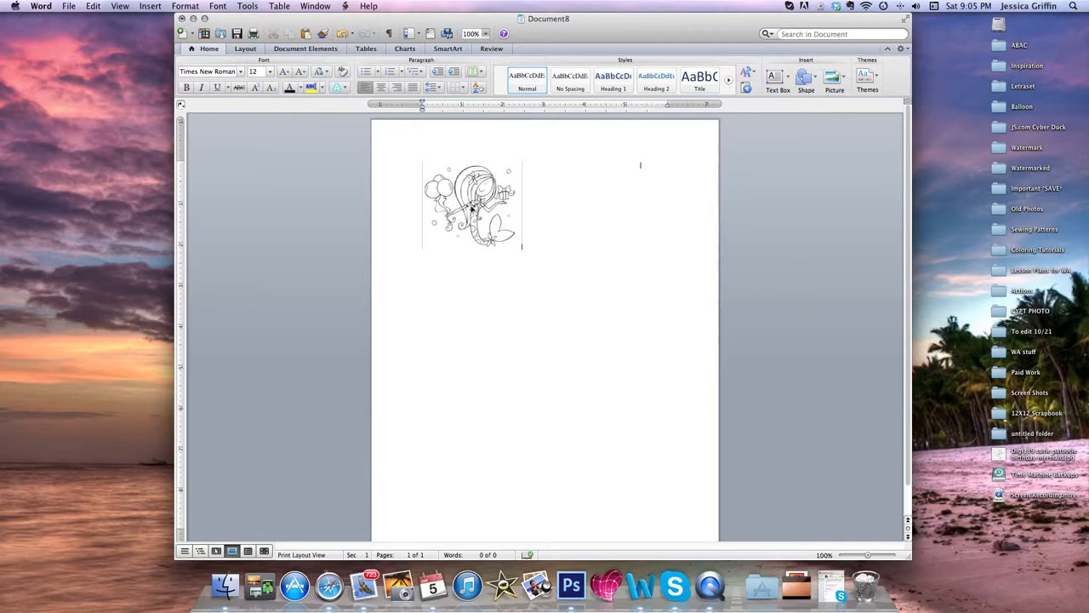
{"action": "left_click", "coordinate": [472, 205]}
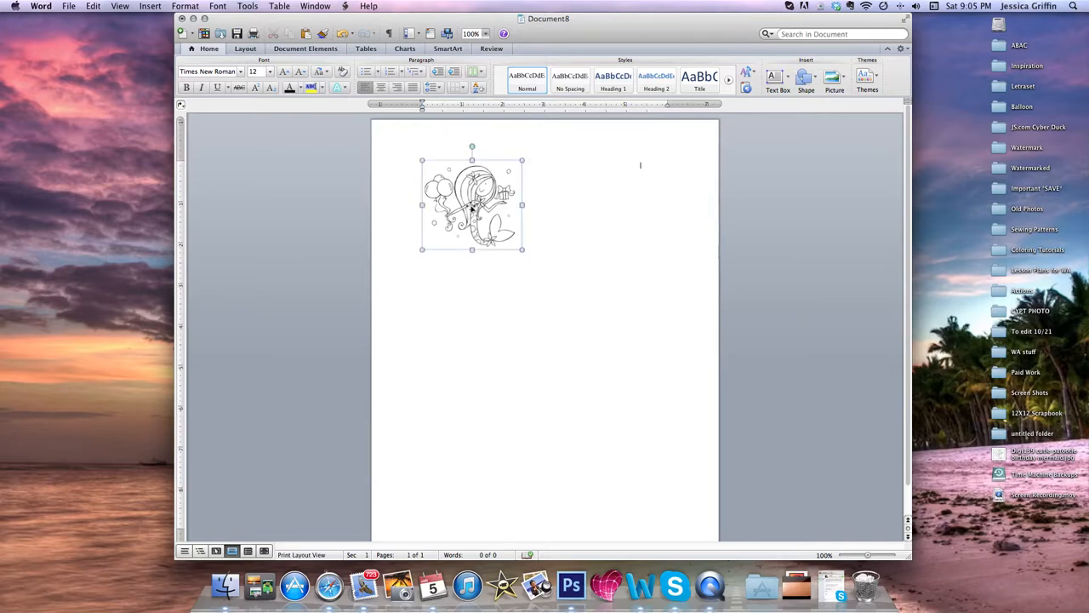
{"action": "right_click", "coordinate": [473, 205]}
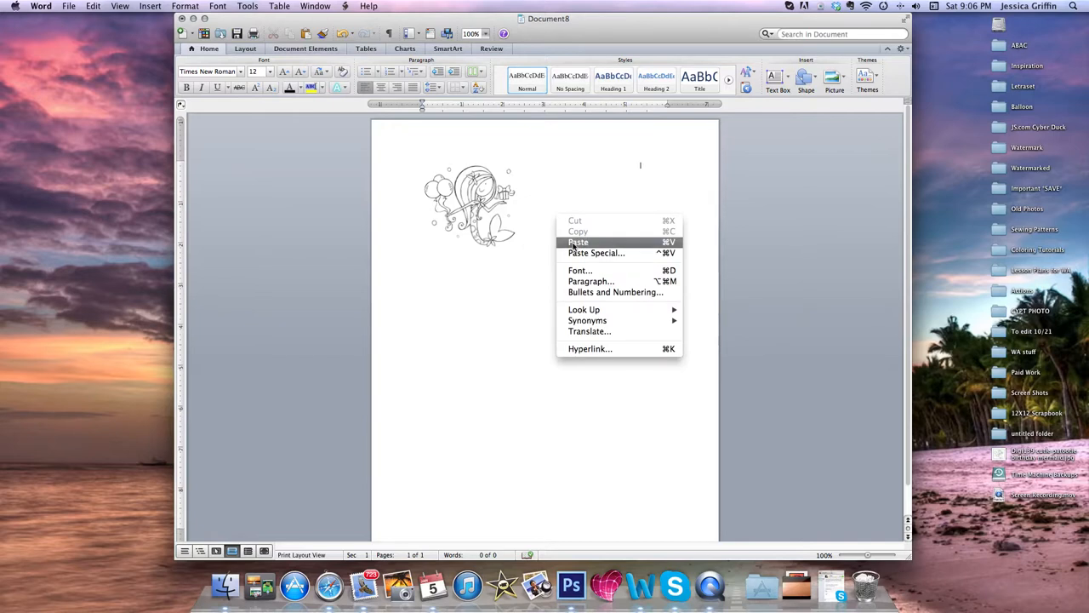
{"action": "left_click", "coordinate": [578, 241]}
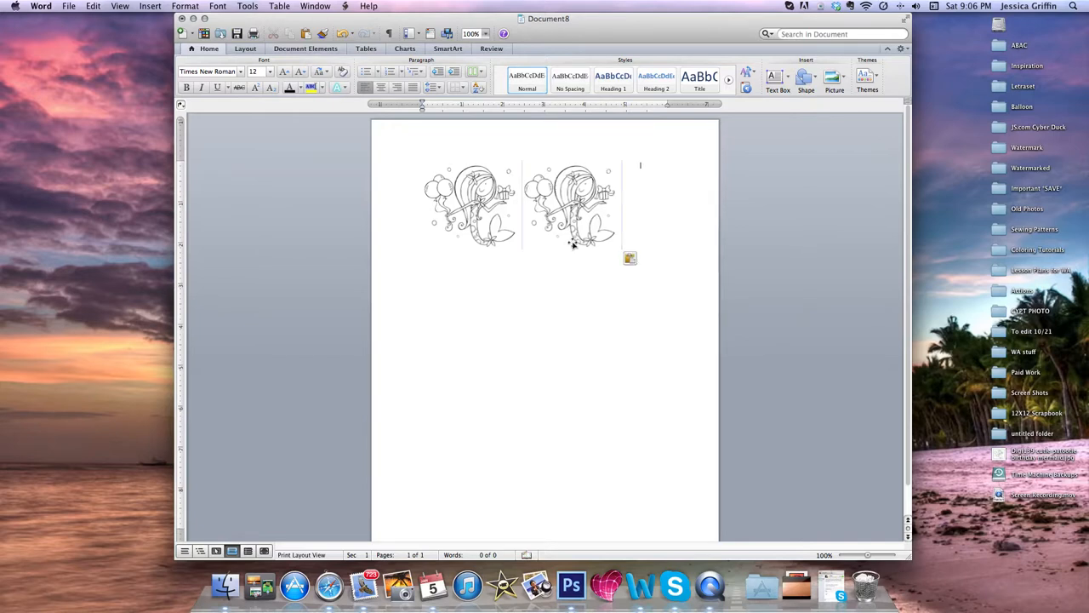
{"action": "left_click", "coordinate": [572, 204]}
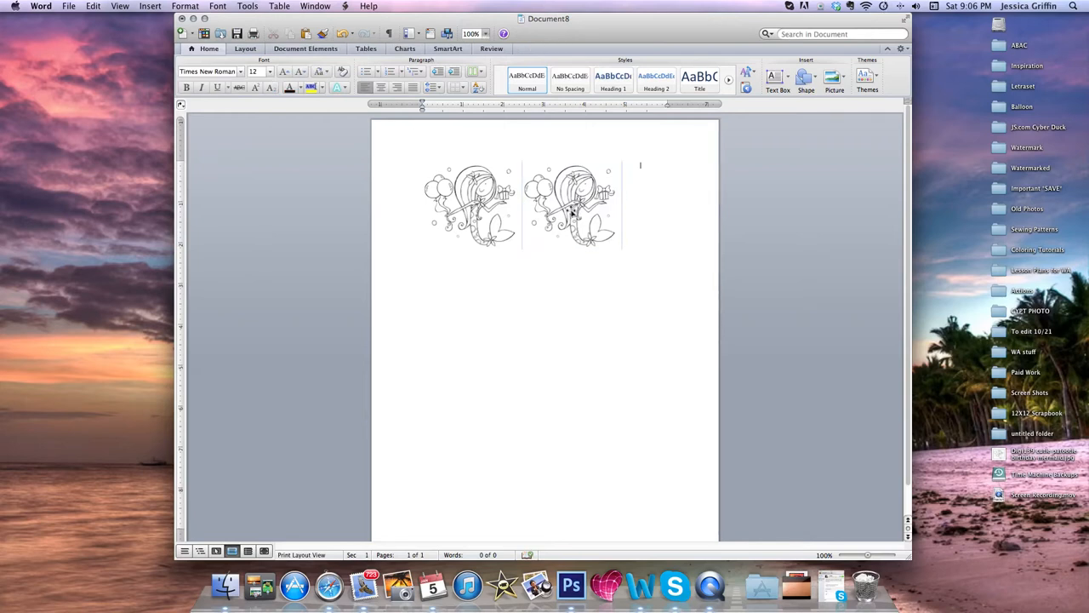
Step: Select the right-hand mermaid stamp to resize it
{"action": "left_click", "coordinate": [571, 205]}
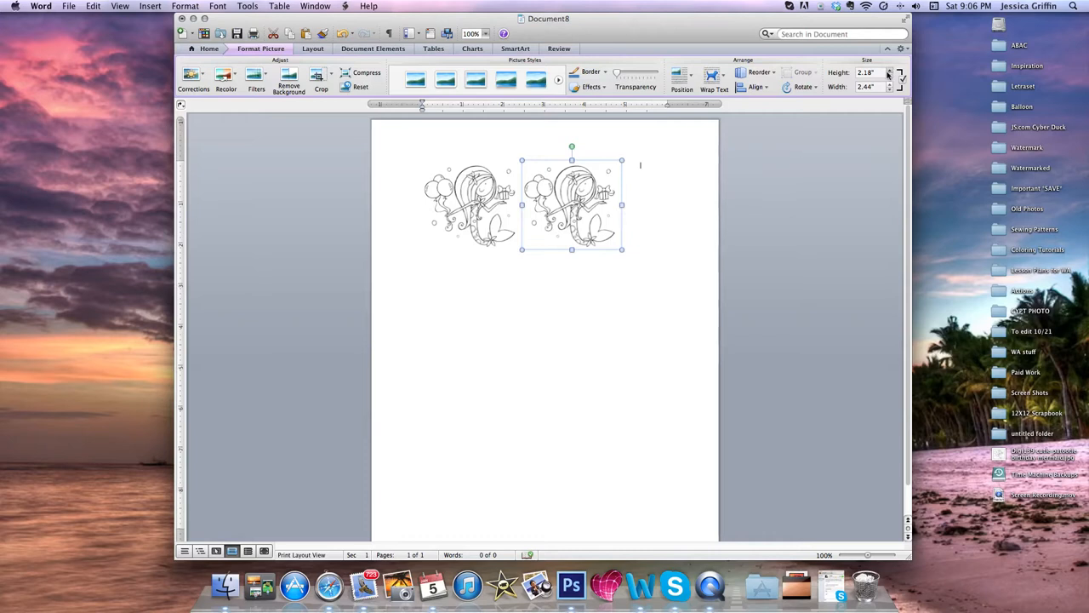
{"action": "mouse_move", "coordinate": [890, 77]}
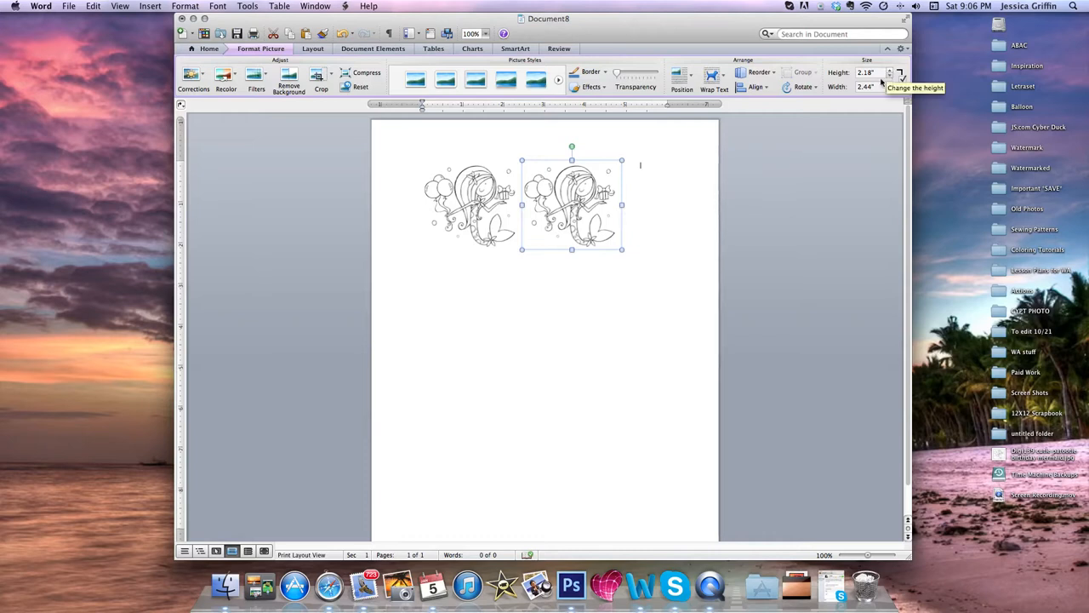
{"action": "mouse_move", "coordinate": [866, 87]}
{"action": "type", "text": "3"}
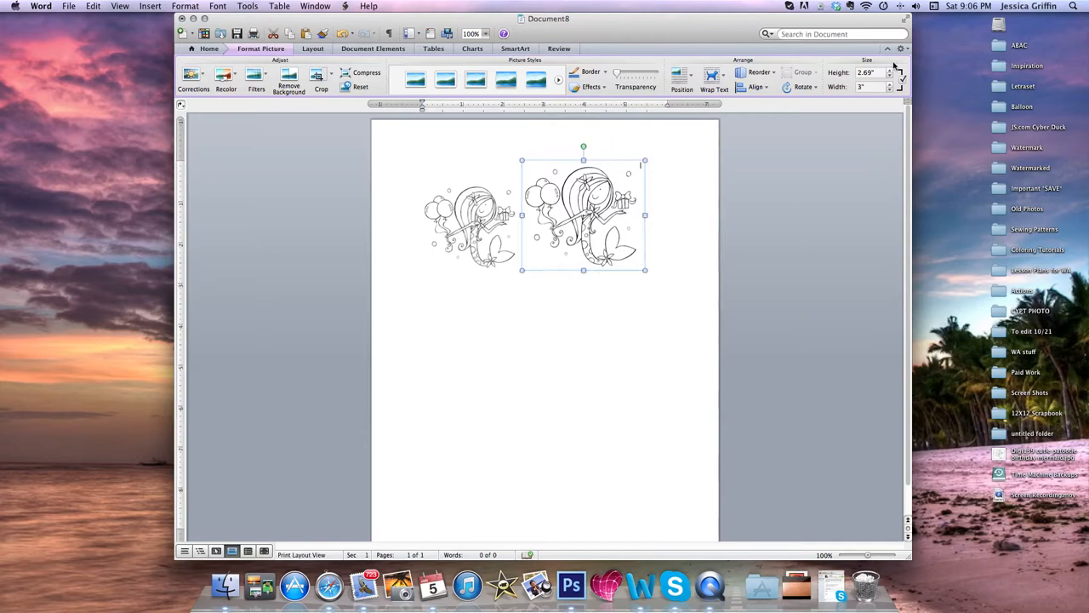
{"action": "mouse_move", "coordinate": [900, 76]}
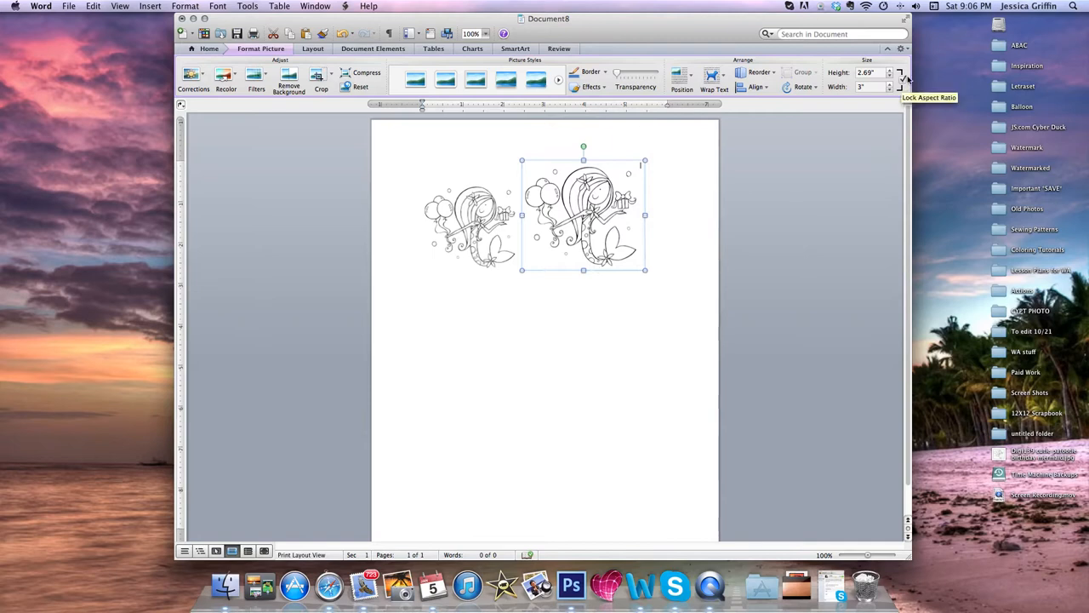
{"action": "mouse_move", "coordinate": [900, 78]}
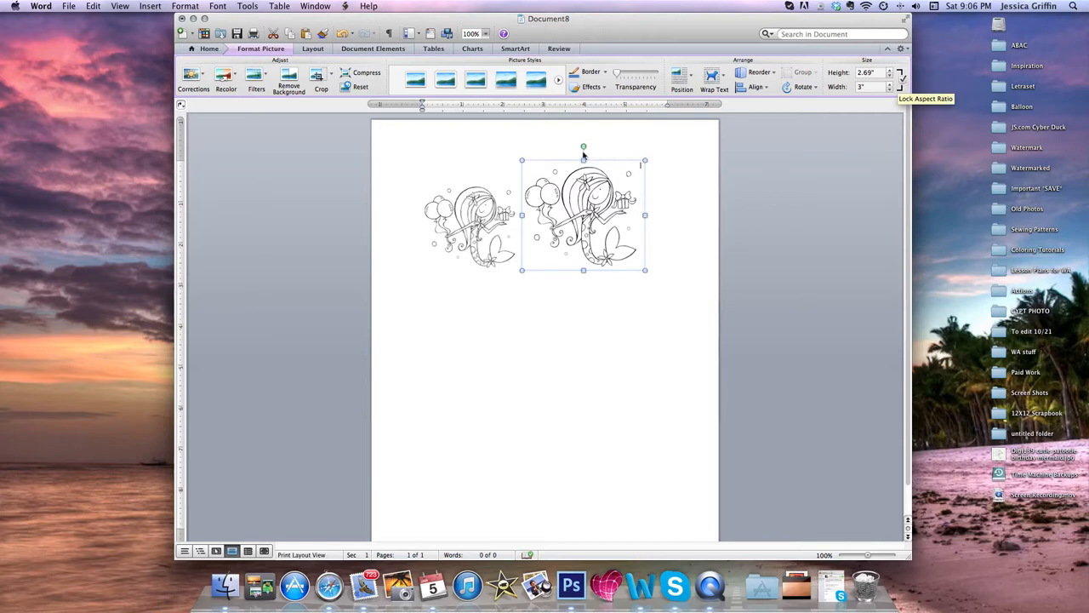
Step: Move the larger stamp up beside the smaller one, then adjust the left stamp
{"action": "left_click", "coordinate": [647, 228]}
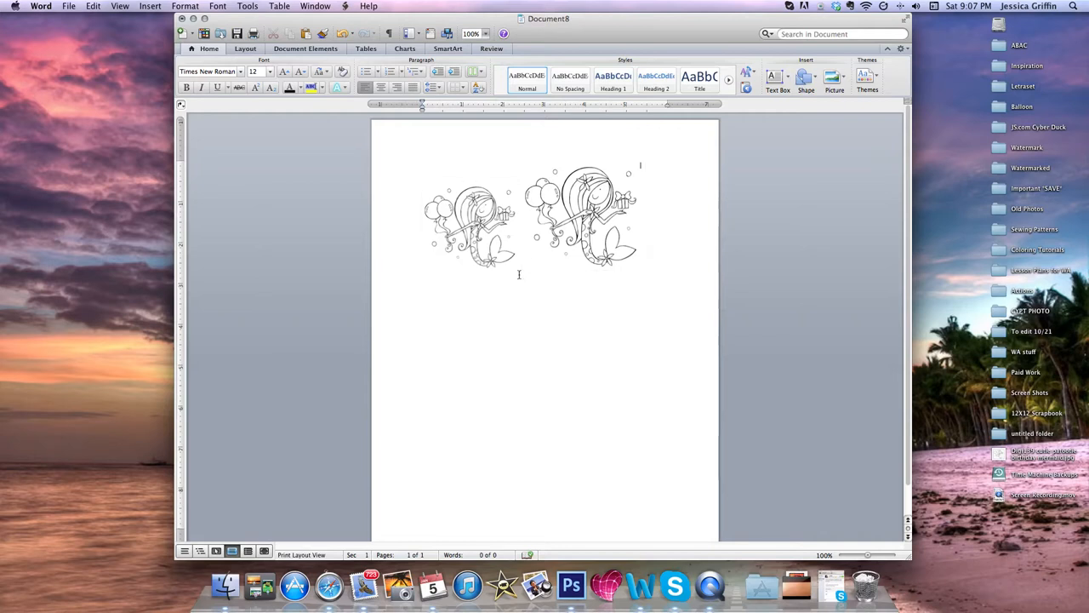
{"action": "mouse_move", "coordinate": [523, 345]}
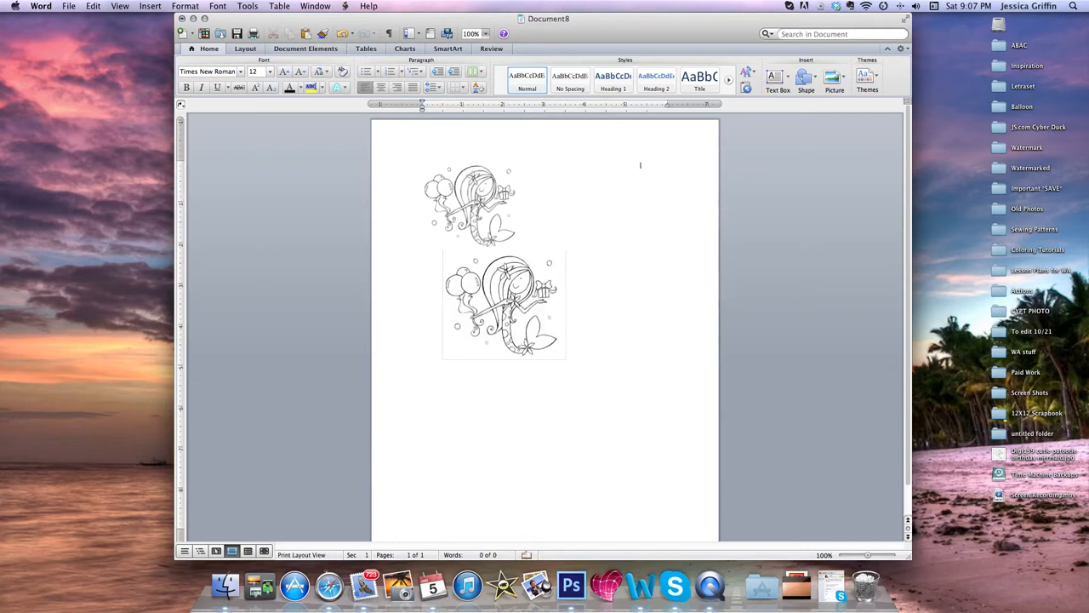
{"action": "left_click_drag", "start_coordinate": [502, 304], "coordinate": [604, 213]}
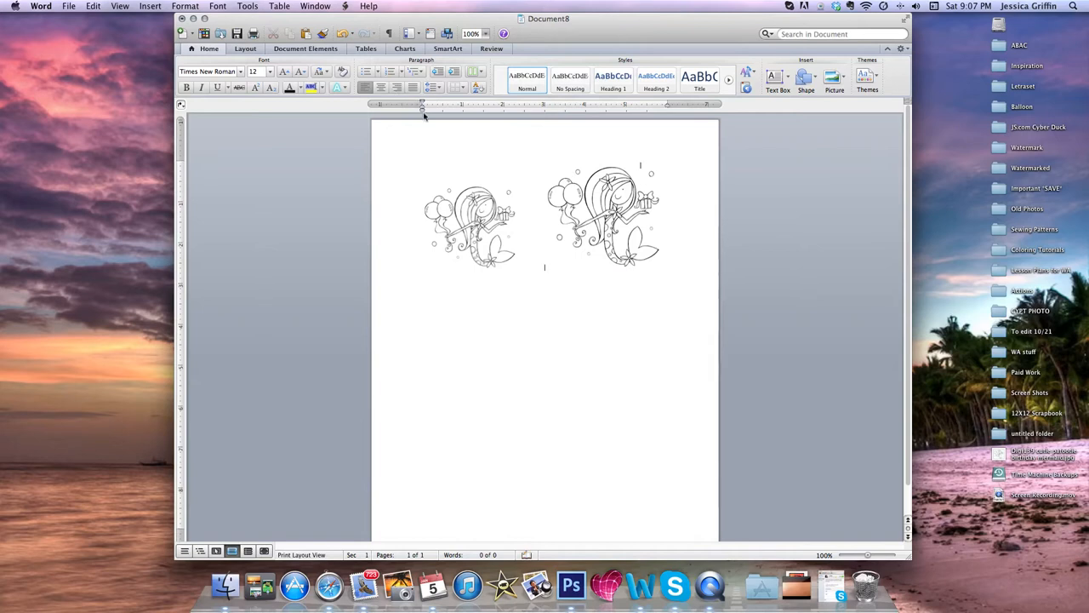
{"action": "mouse_move", "coordinate": [394, 114]}
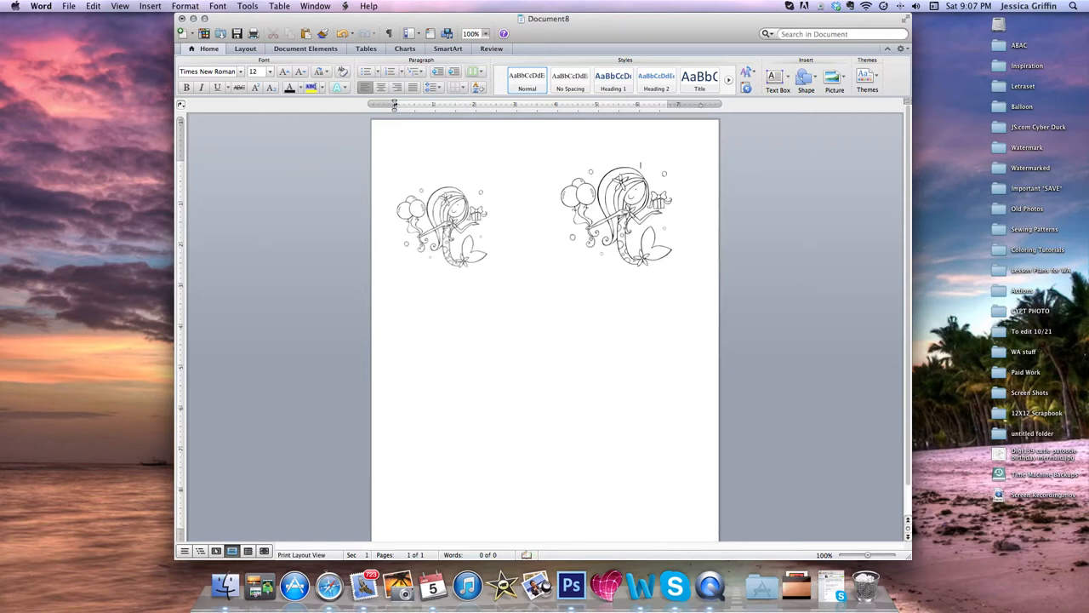
{"action": "left_click", "coordinate": [442, 223]}
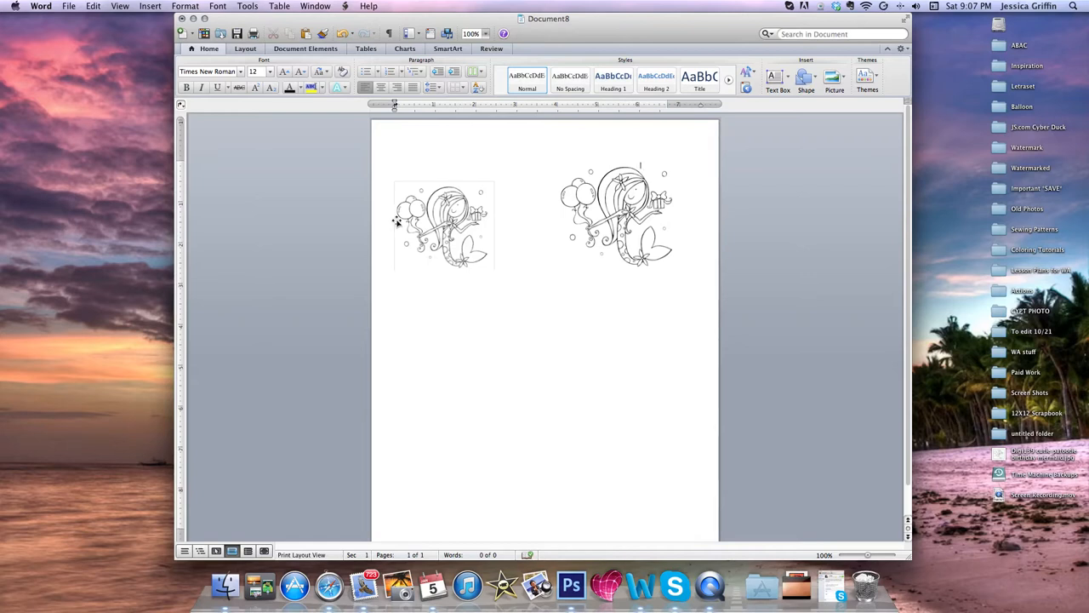
{"action": "left_click", "coordinate": [618, 216]}
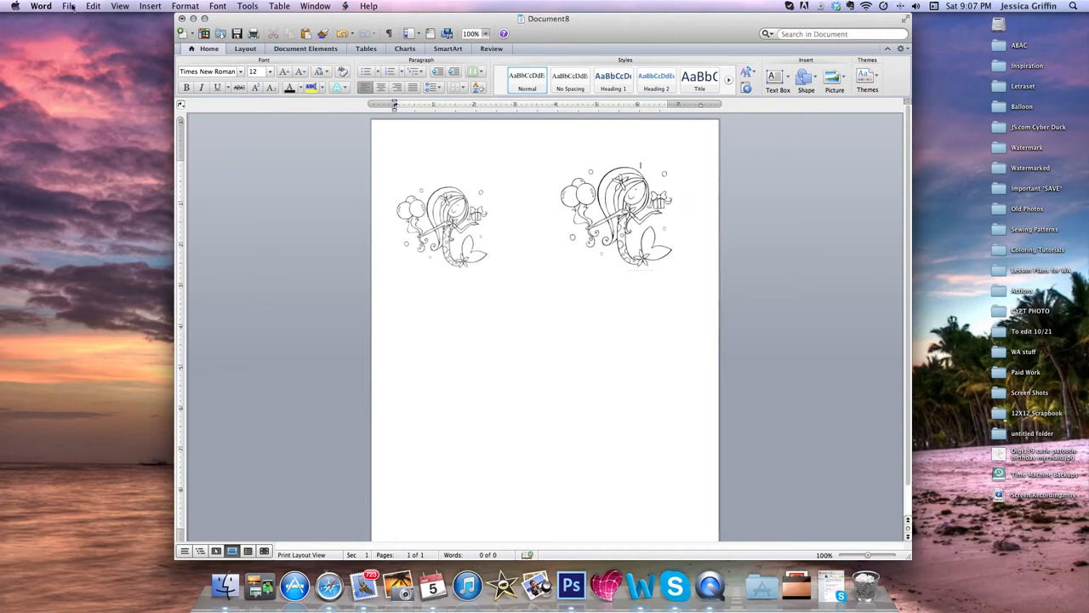
Step: Open Print, keep the EPSON Artisan 800 printer, and bring up Page Setup
{"action": "left_click", "coordinate": [69, 6]}
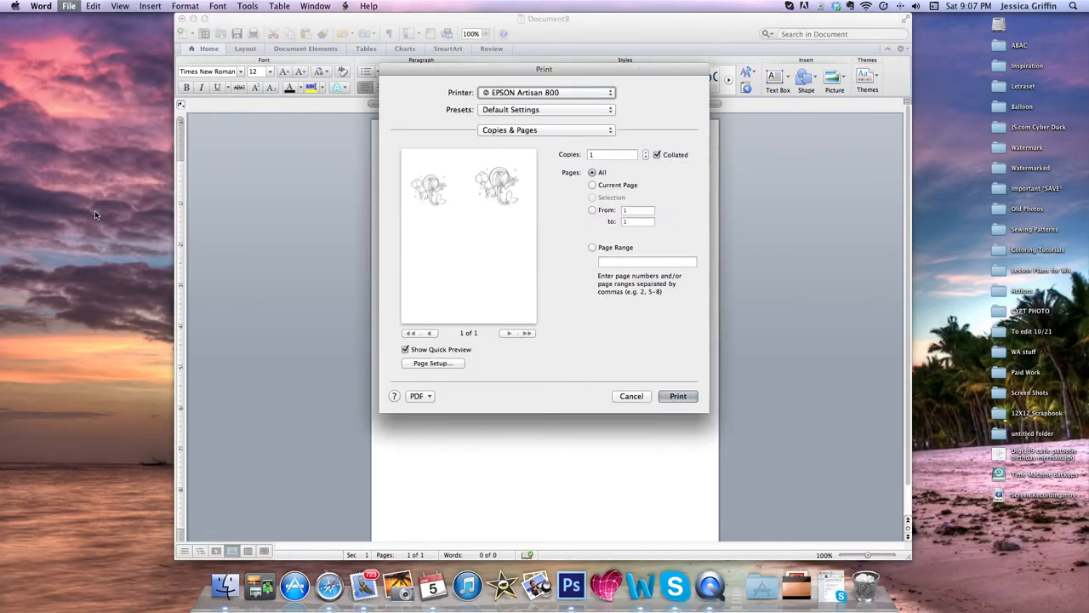
{"action": "mouse_move", "coordinate": [383, 247]}
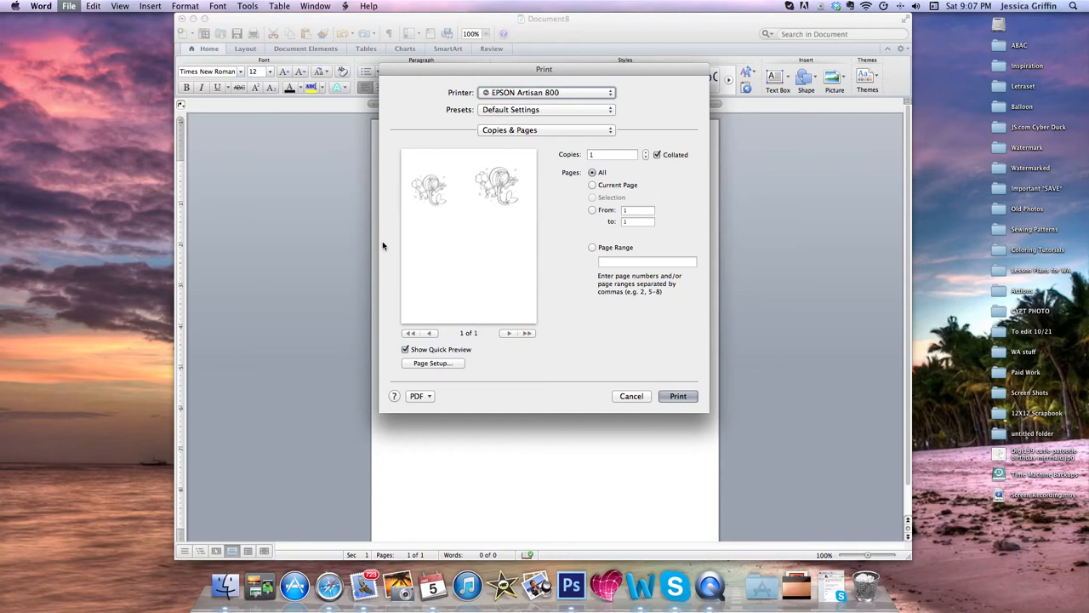
{"action": "mouse_move", "coordinate": [429, 310]}
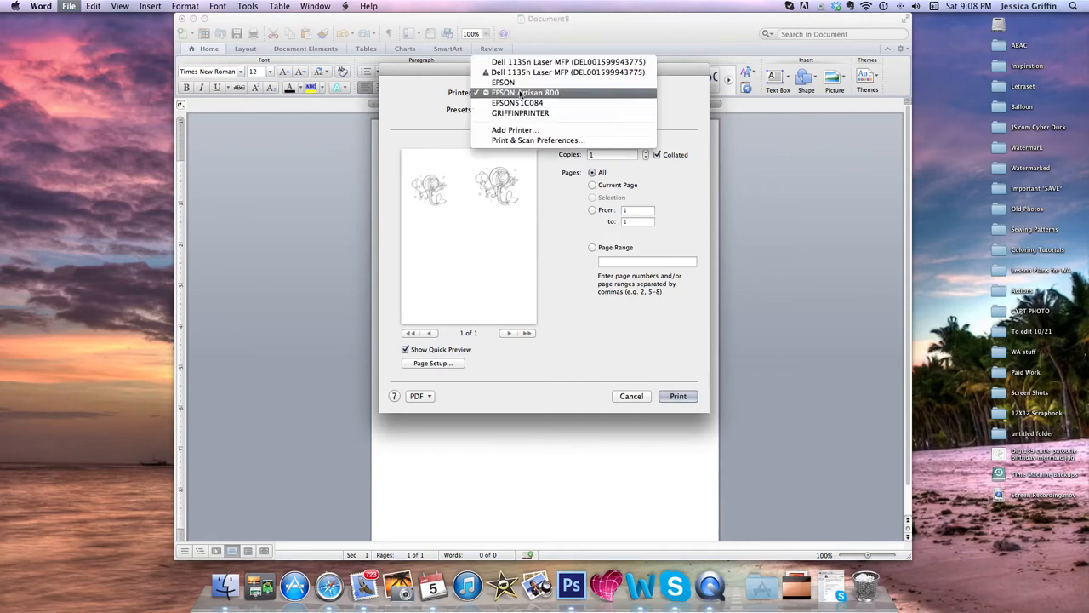
{"action": "left_click", "coordinate": [526, 92]}
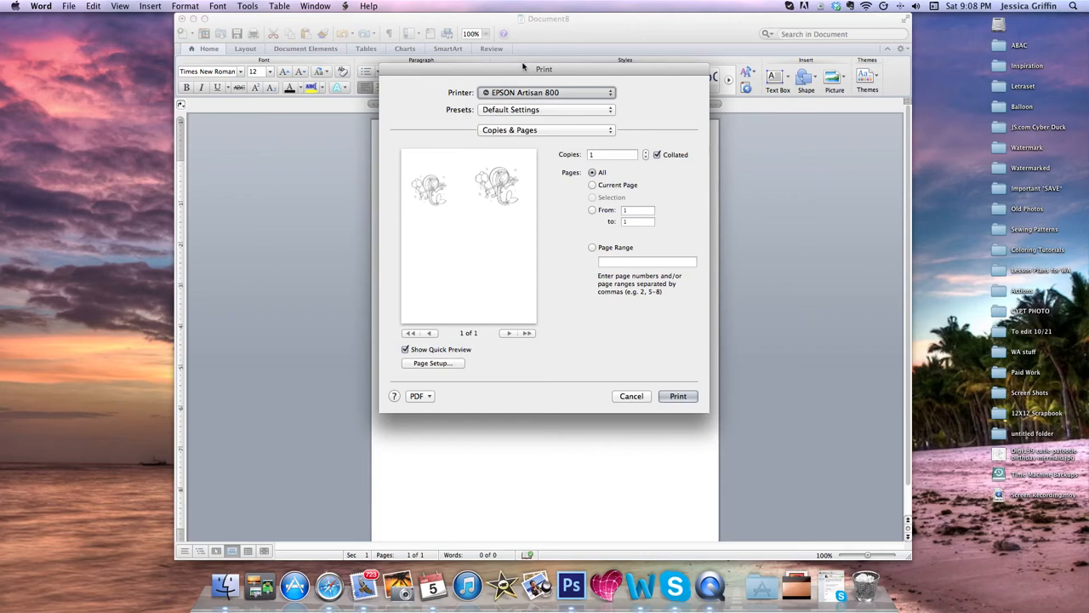
{"action": "left_click", "coordinate": [546, 92]}
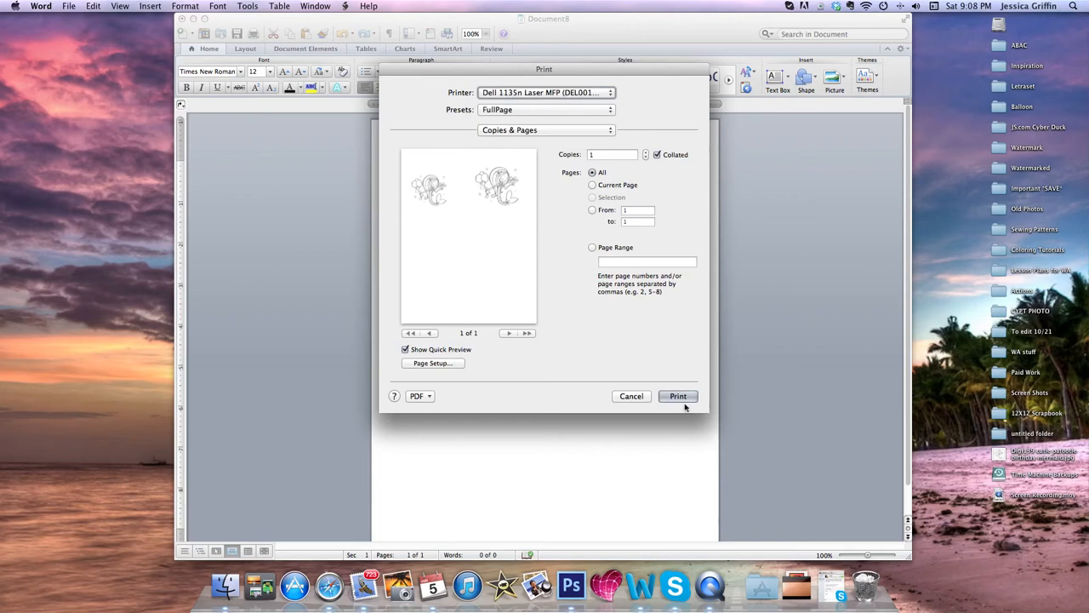
{"action": "mouse_move", "coordinate": [465, 379]}
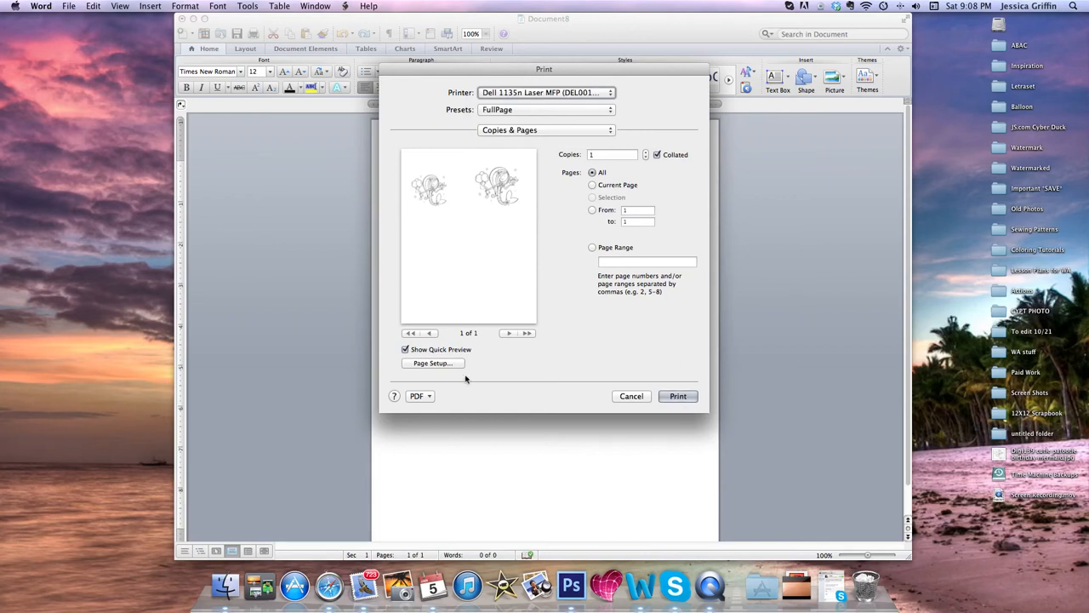
{"action": "left_click", "coordinate": [632, 396]}
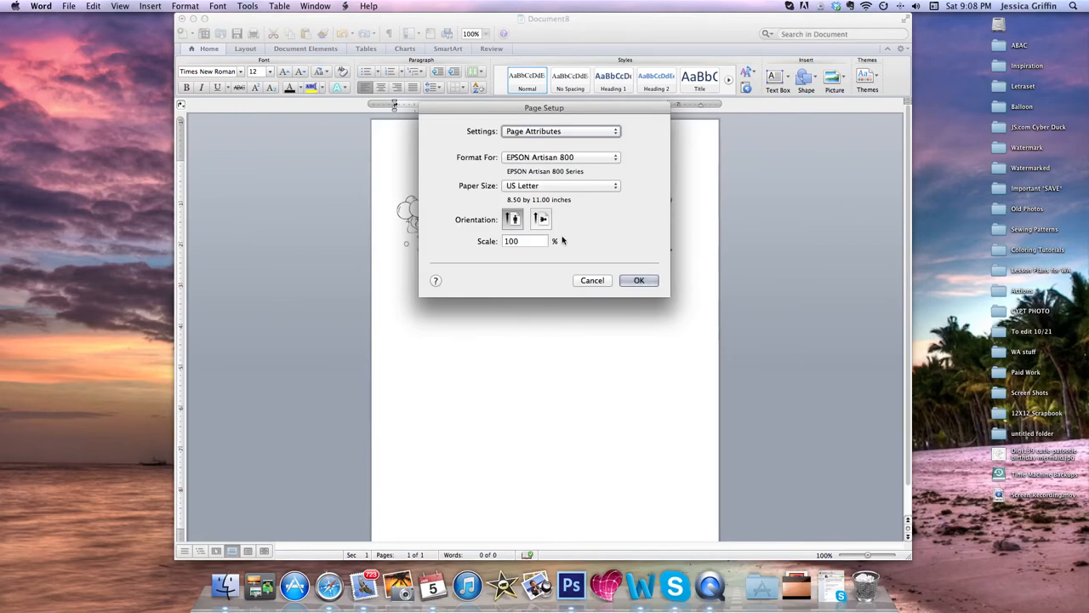
Step: Set landscape US Letter (Borderless) for the EPSON Artisan 800, then close Print
{"action": "left_click", "coordinate": [541, 219]}
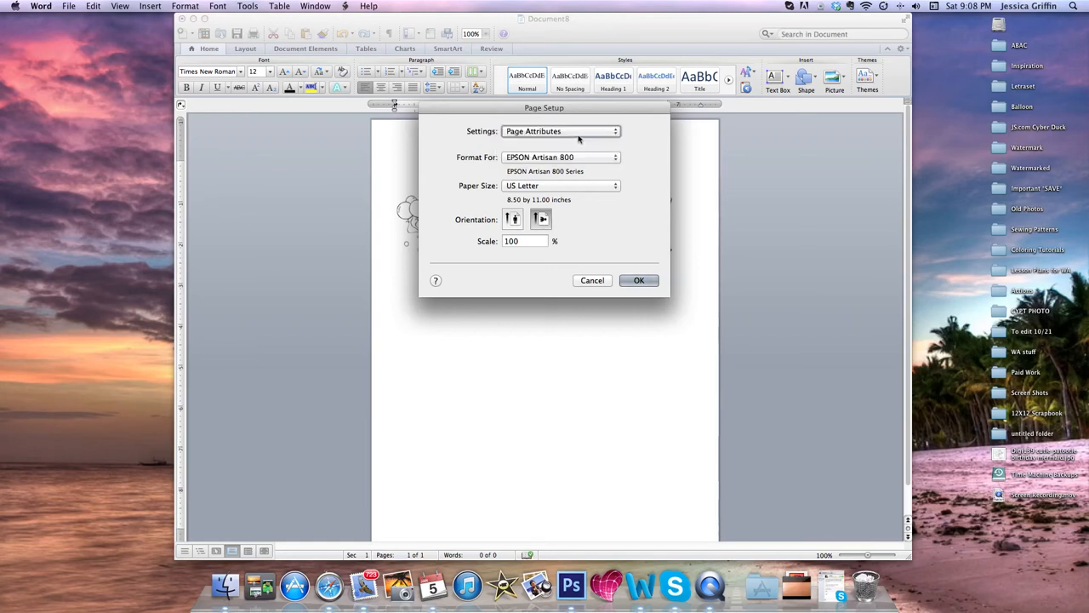
{"action": "left_click", "coordinate": [561, 156]}
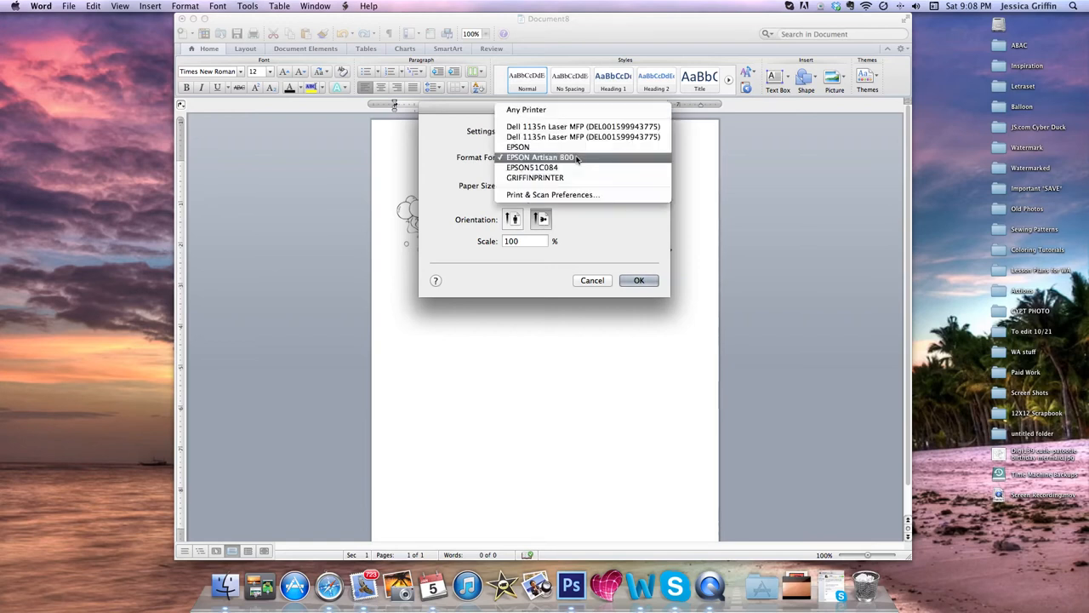
{"action": "mouse_move", "coordinate": [586, 168]}
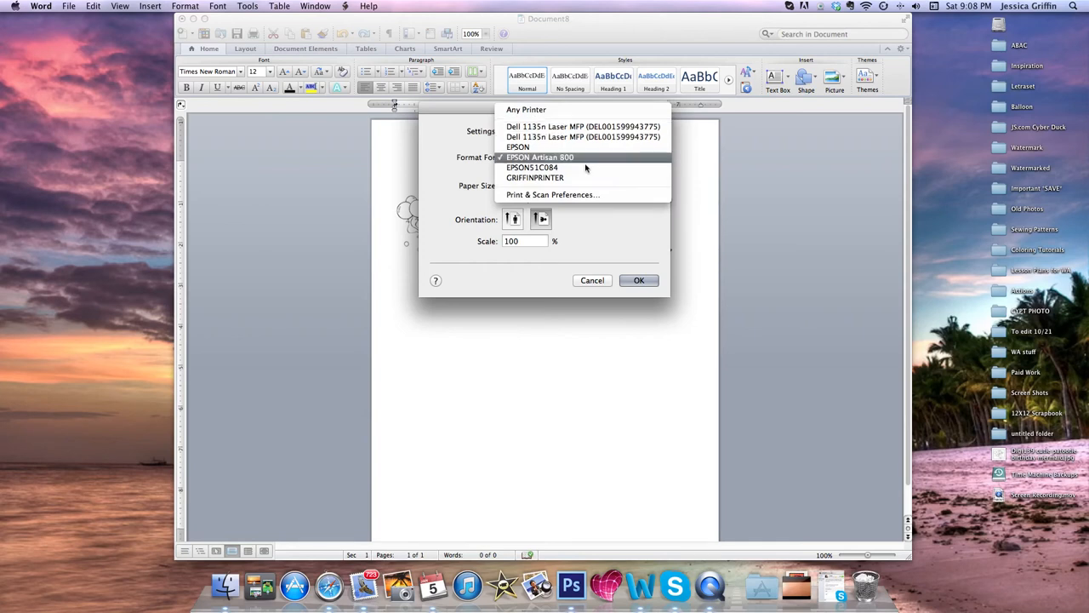
{"action": "mouse_move", "coordinate": [608, 229]}
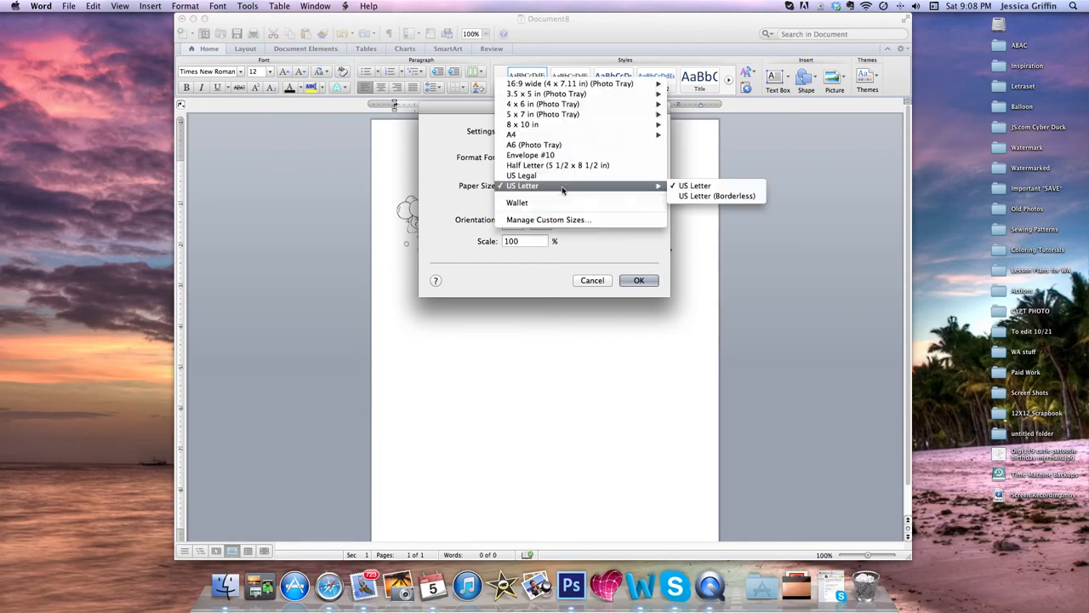
{"action": "mouse_move", "coordinate": [717, 196]}
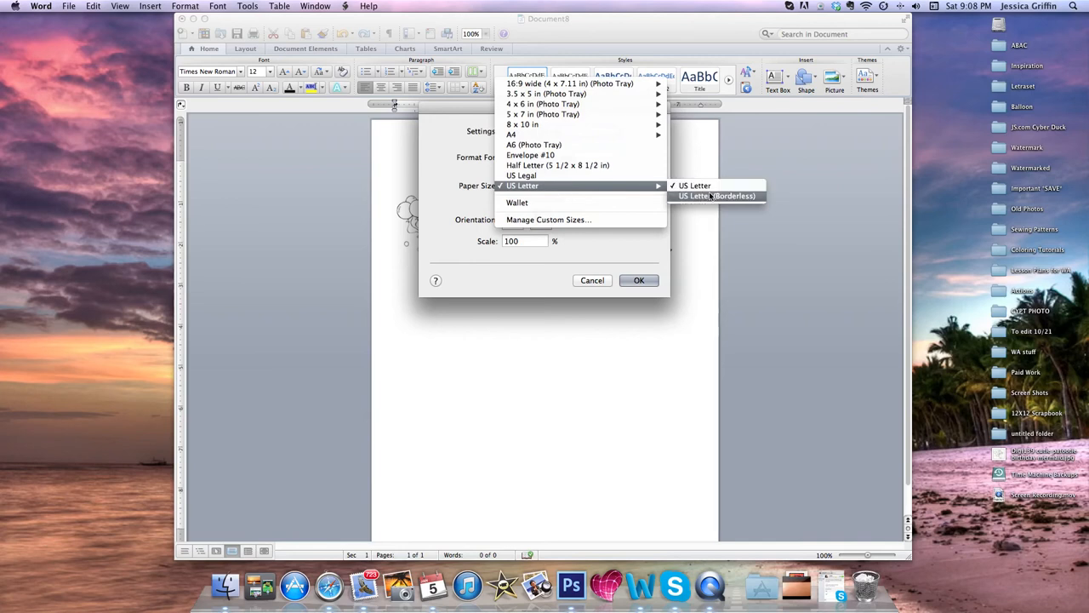
{"action": "left_click", "coordinate": [716, 196]}
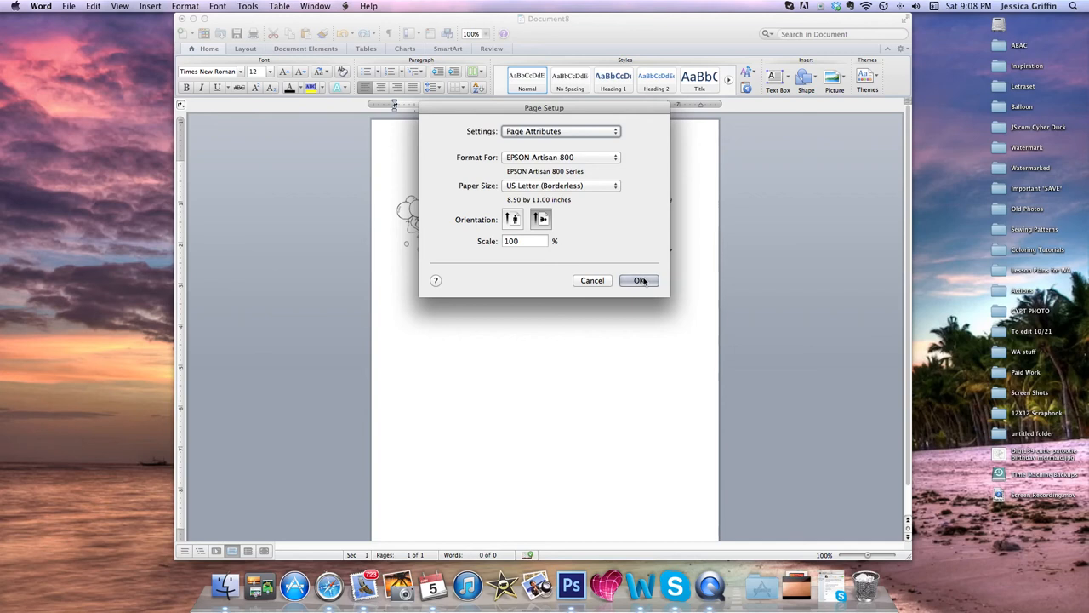
{"action": "left_click", "coordinate": [640, 281]}
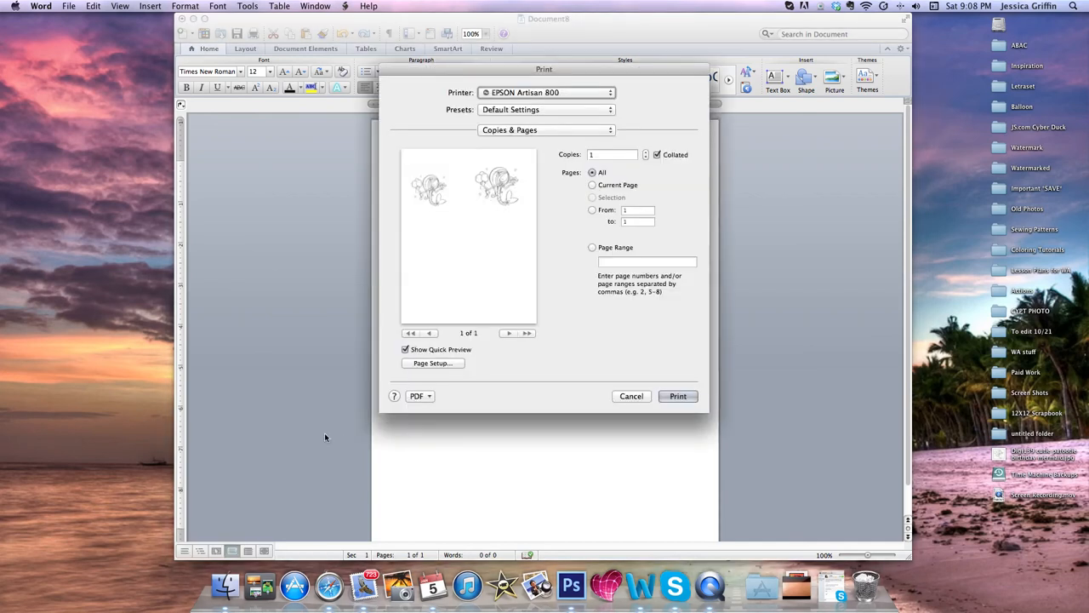
{"action": "left_click", "coordinate": [632, 396]}
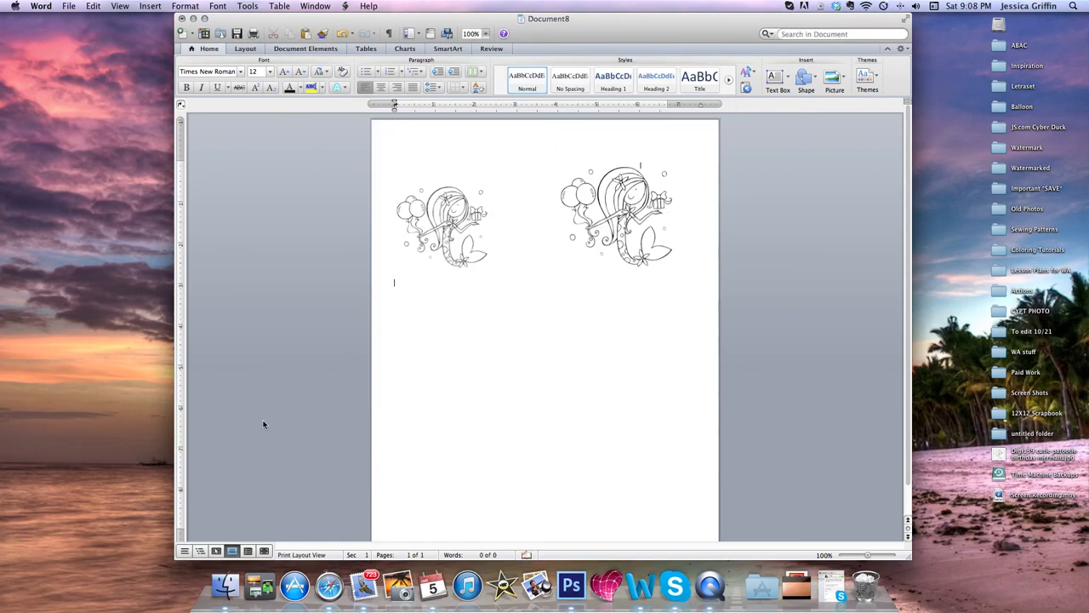